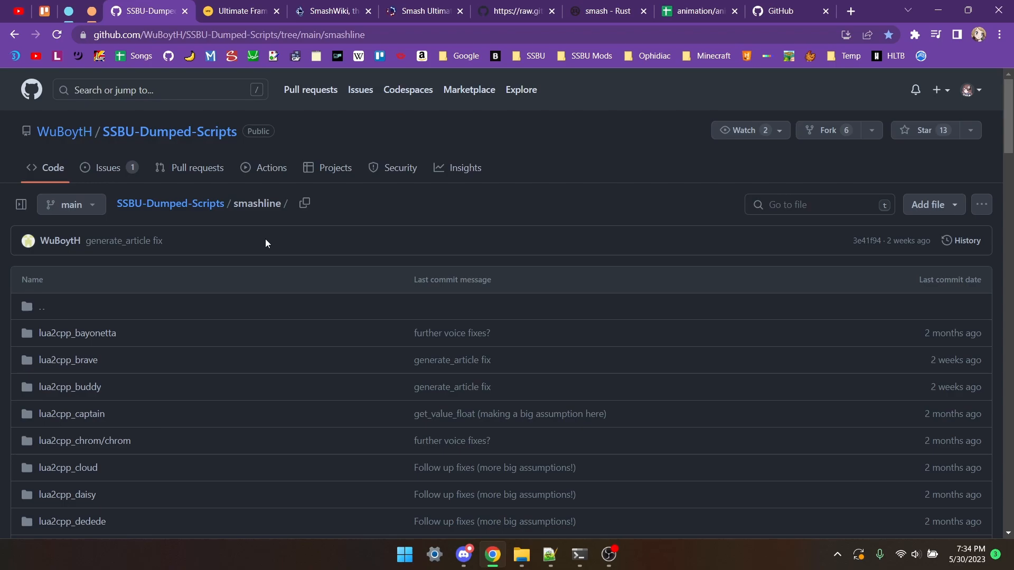
mouse_move(316, 223)
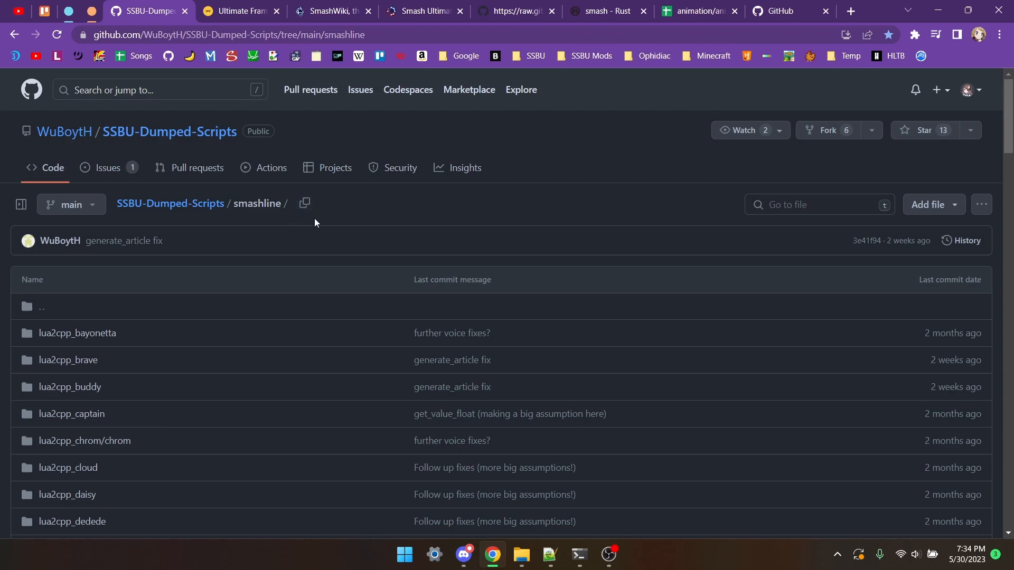
Return to the SSBU-Dumped-Scripts repository root and enter the skyline-acmd folder.
click(170, 204)
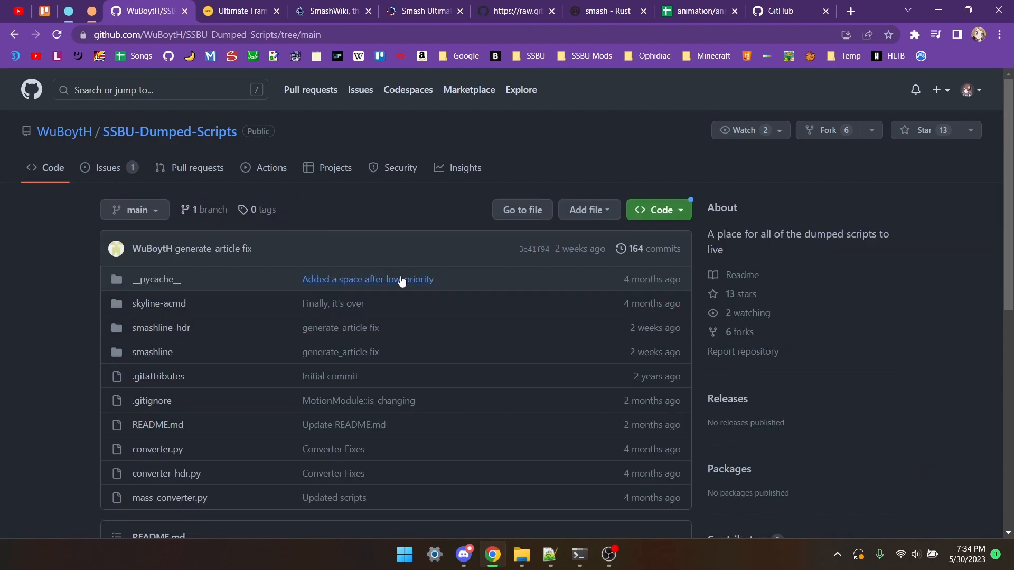
scroll(down, 3)
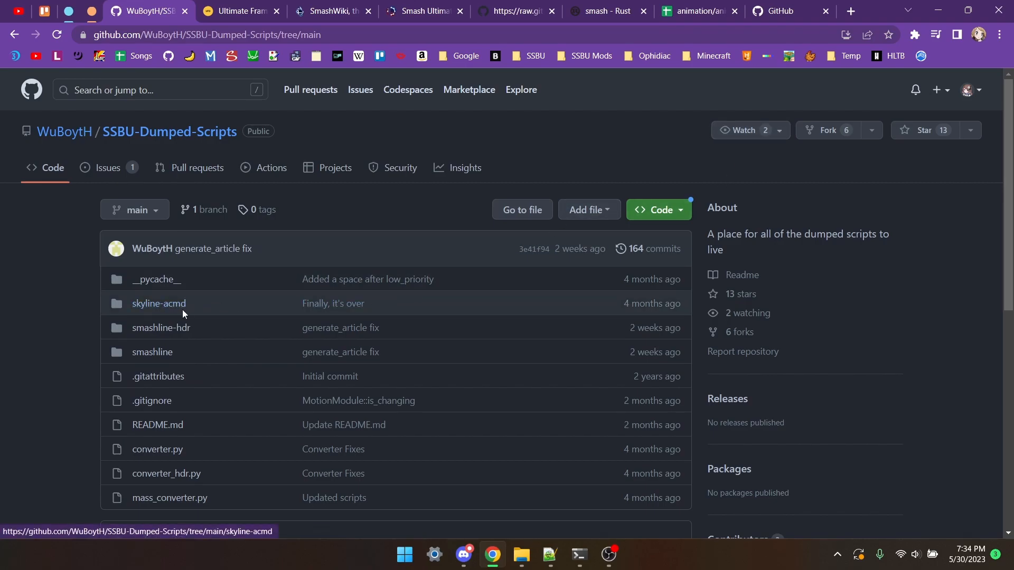
mouse_move(170, 306)
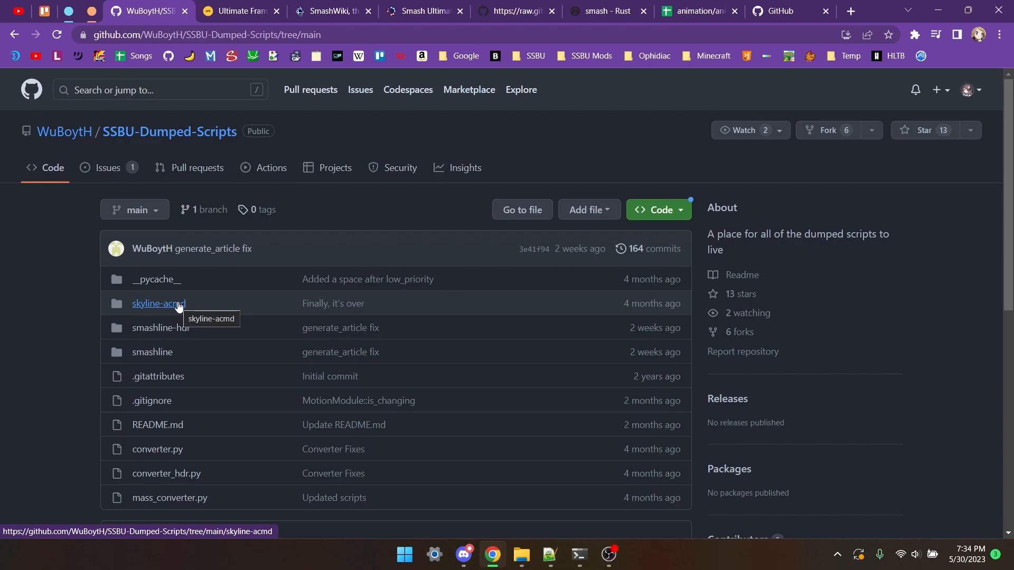
click(792, 10)
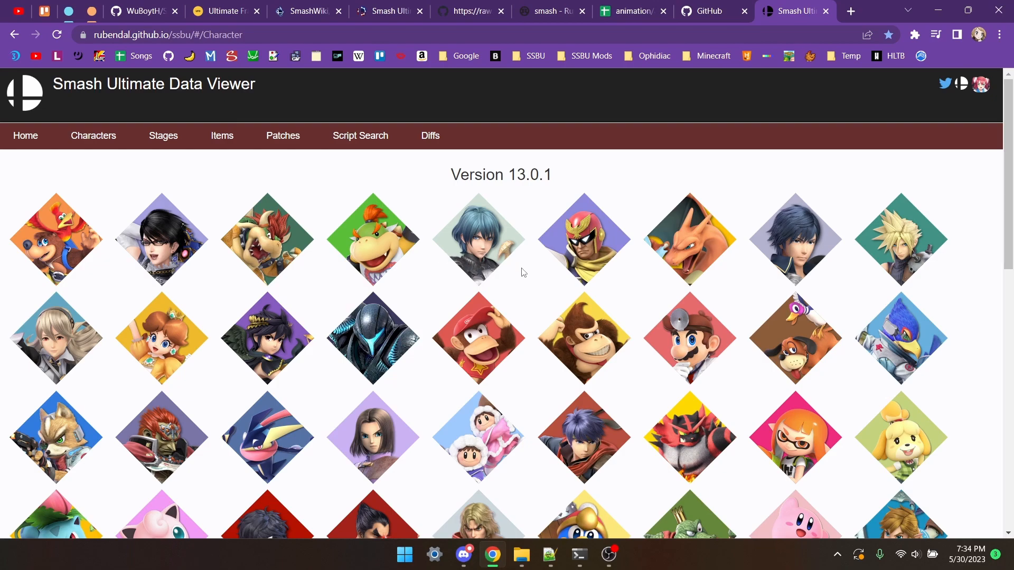
mouse_move(528, 272)
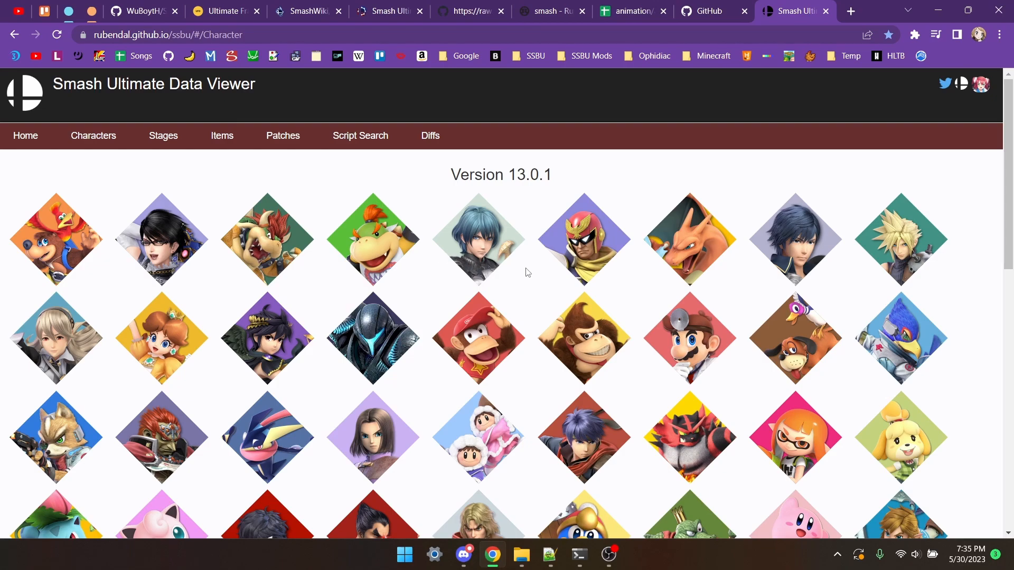
mouse_move(615, 208)
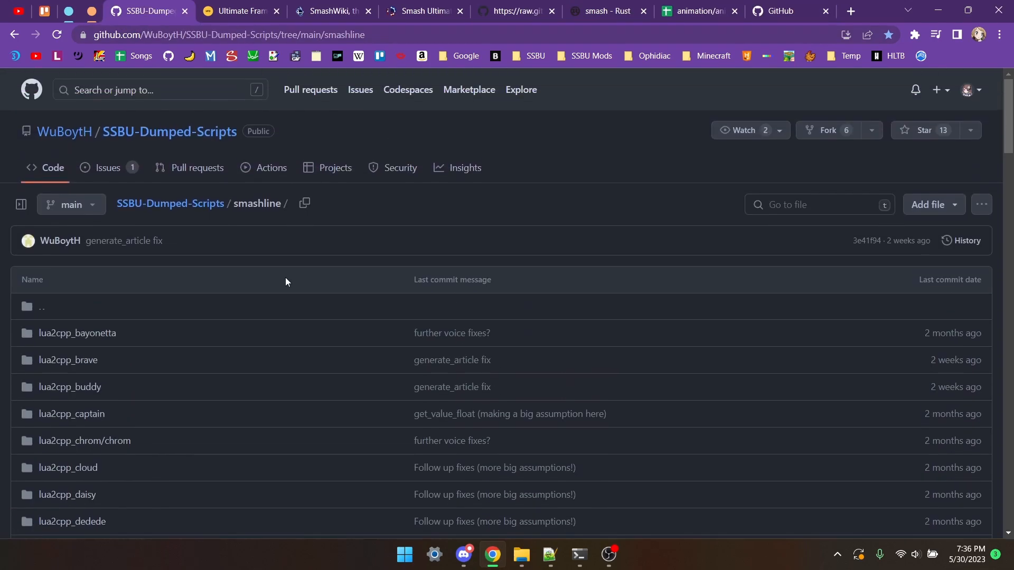
mouse_move(268, 209)
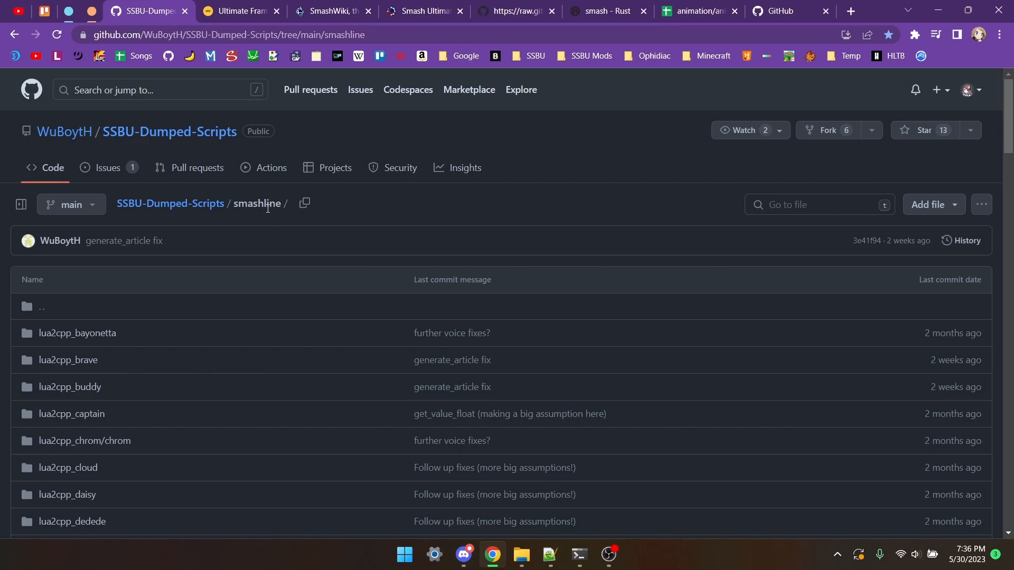
Navigate smashline > lua2cpp_daisy > daisy to reach Daisy's effect, expression, game and sound folders.
scroll(down, 3)
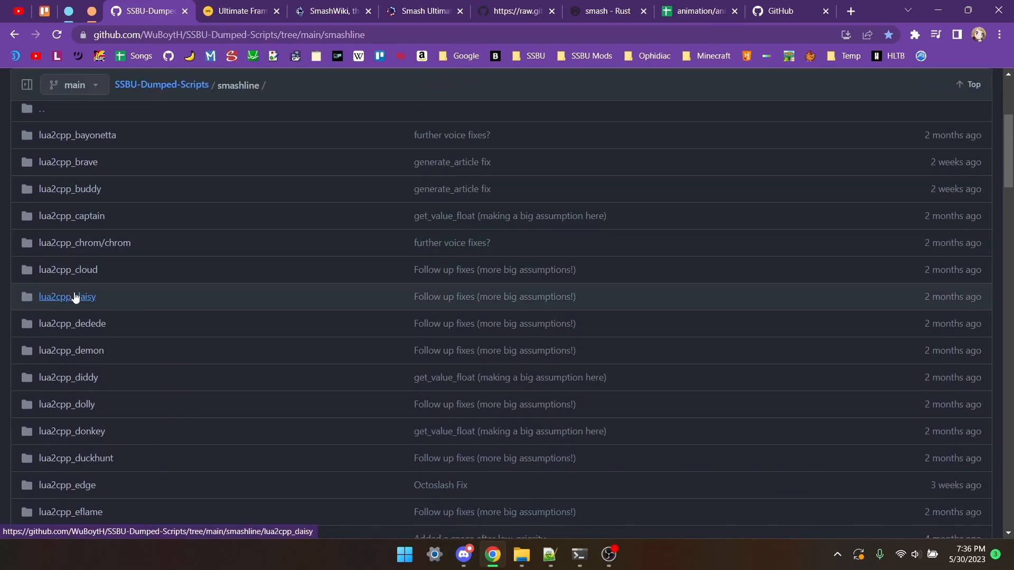
click(68, 297)
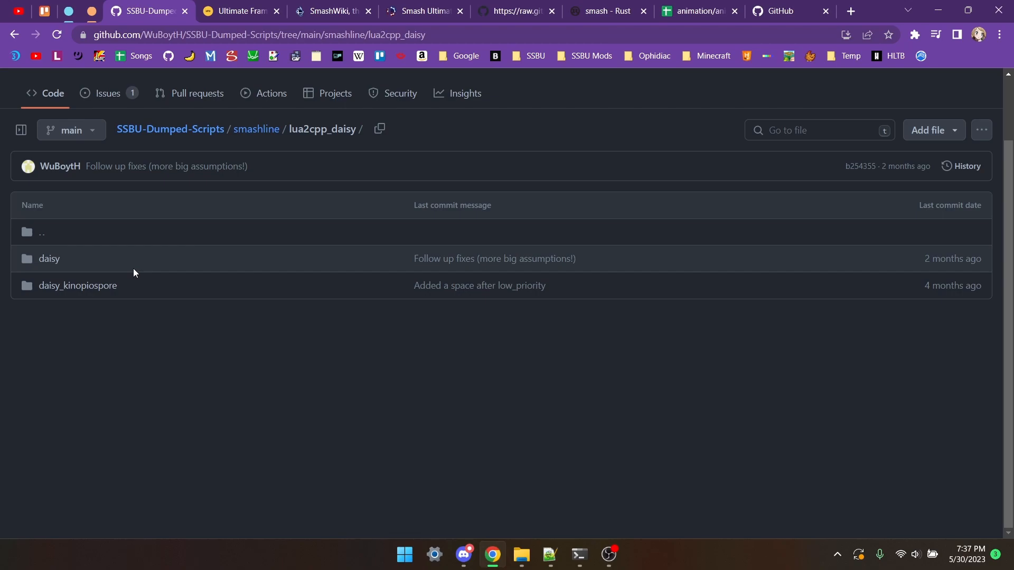
mouse_move(139, 273)
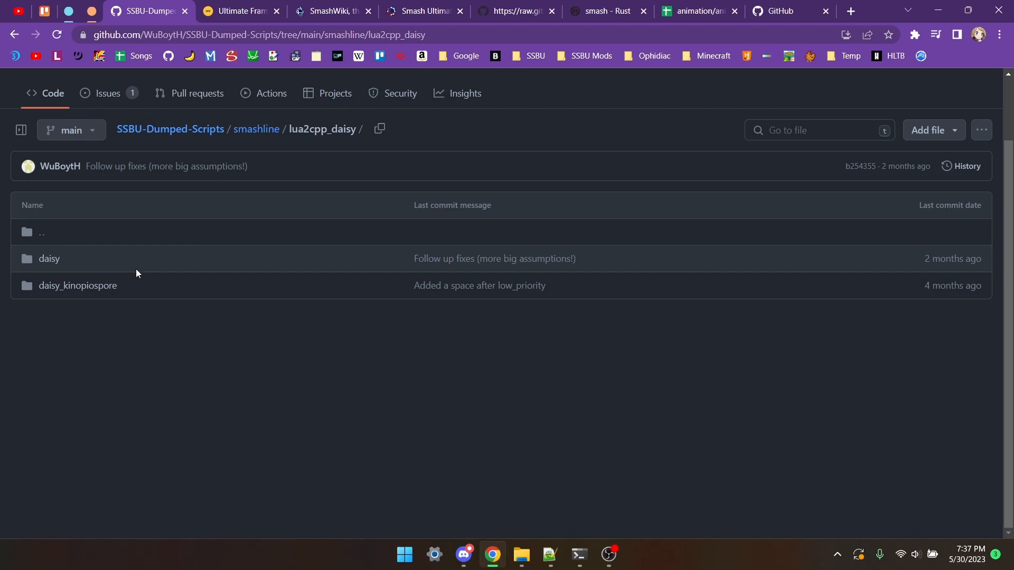
mouse_move(53, 266)
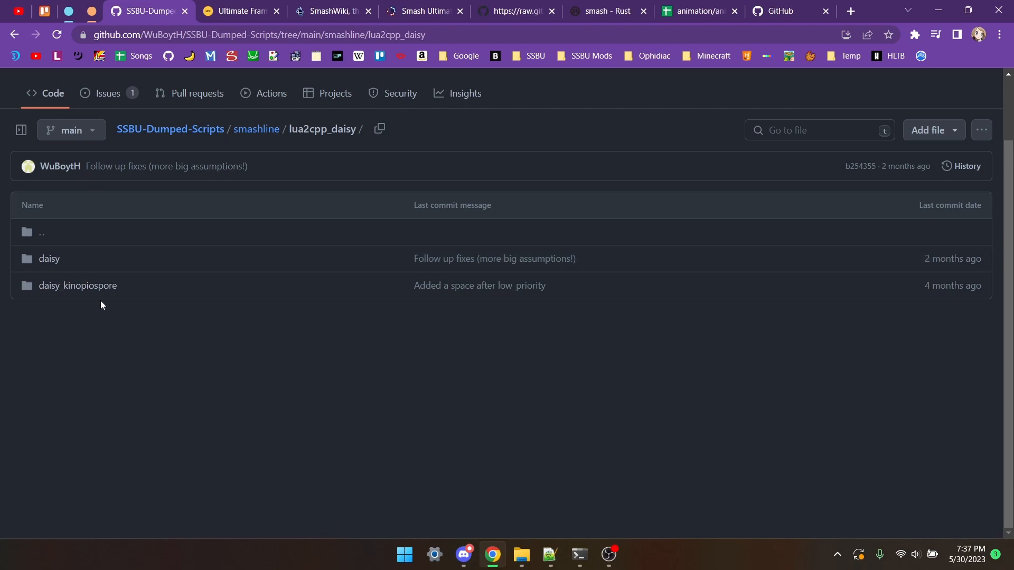
mouse_move(148, 276)
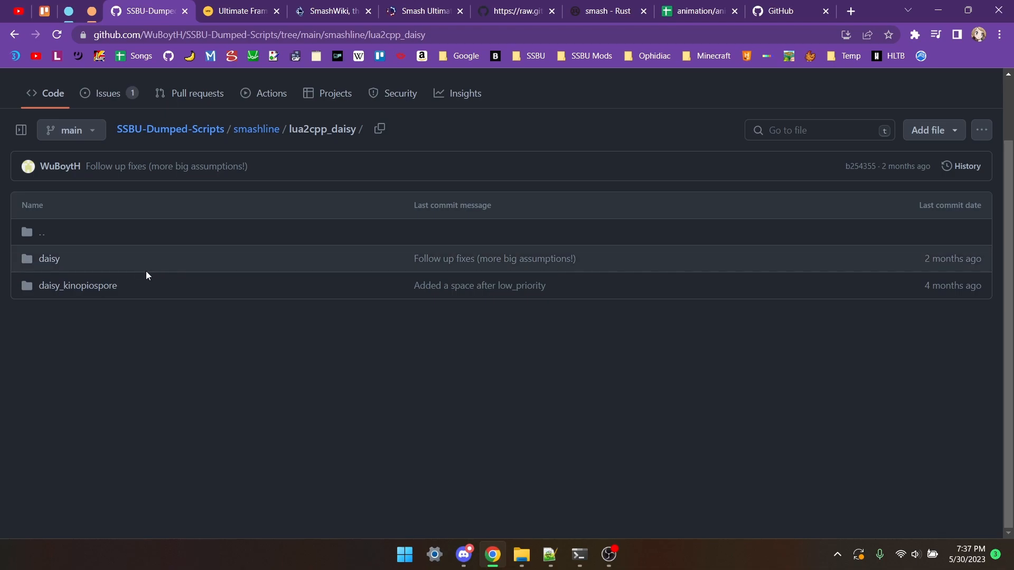
mouse_move(86, 274)
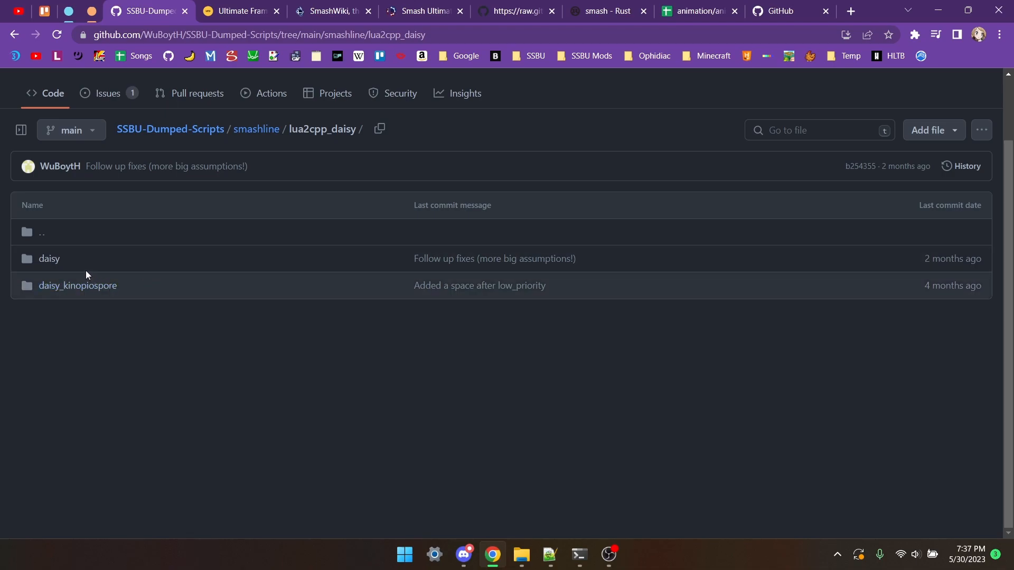
click(49, 259)
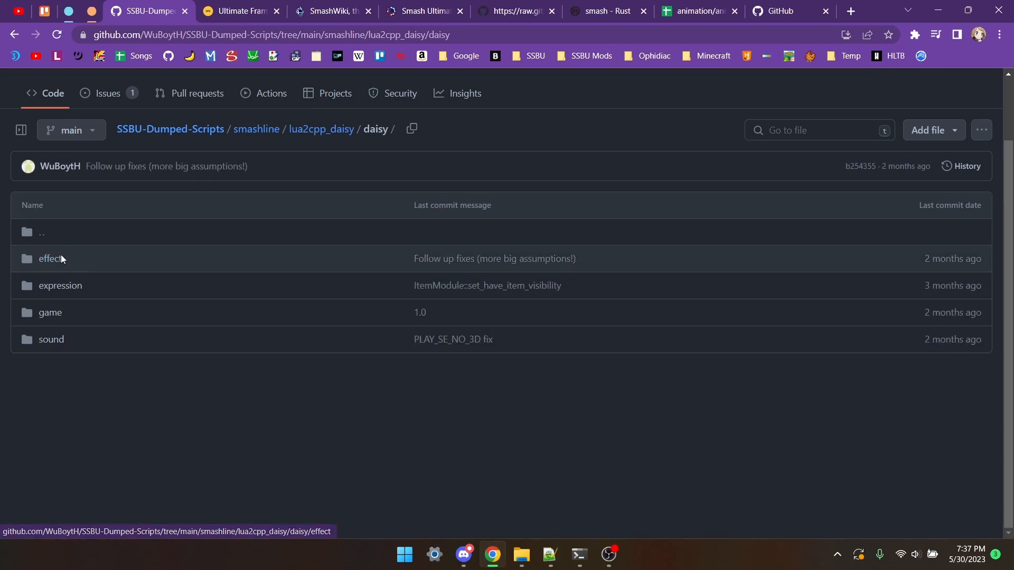
mouse_move(79, 283)
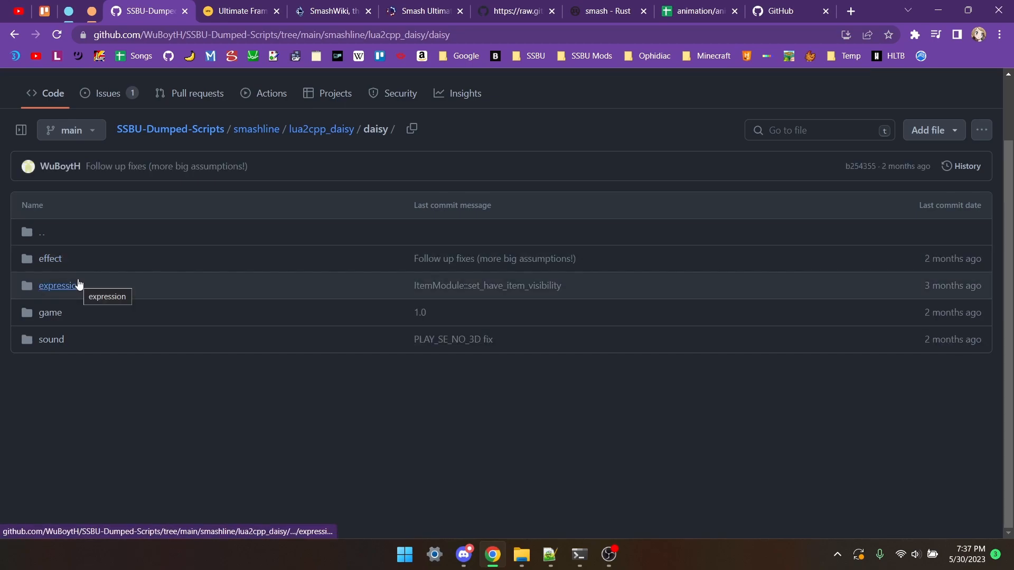
mouse_move(59, 342)
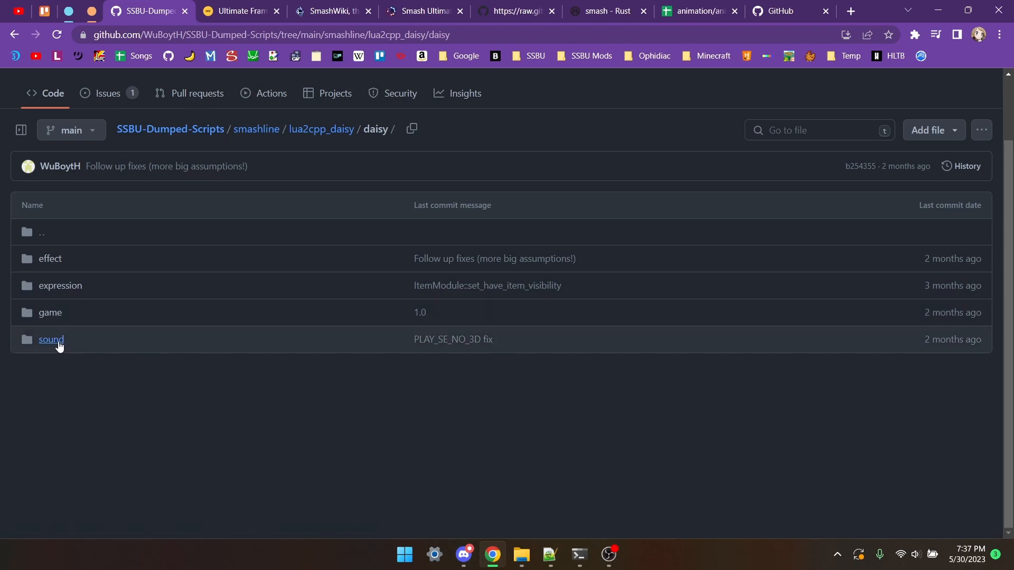
mouse_move(55, 342)
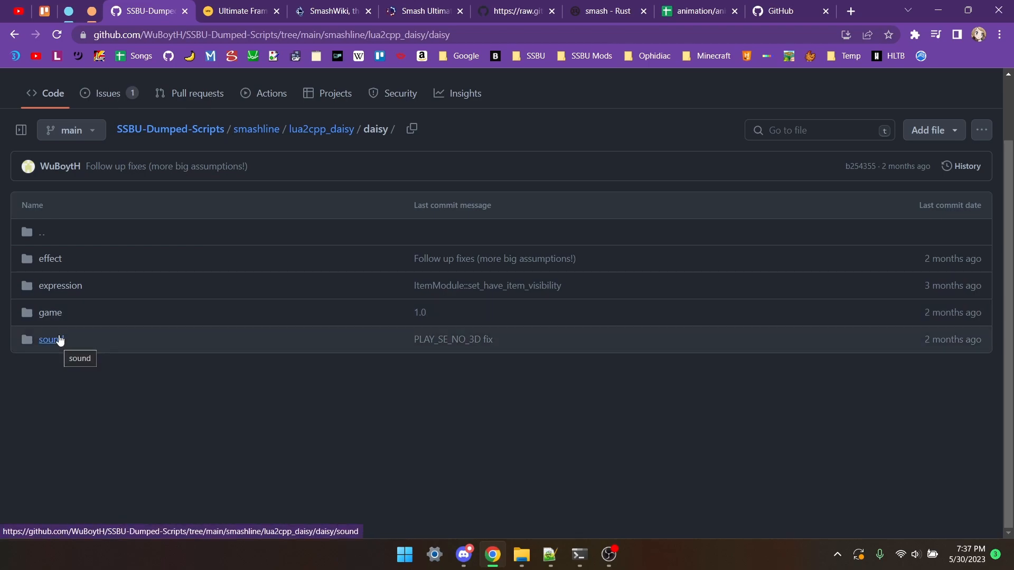
mouse_move(53, 319)
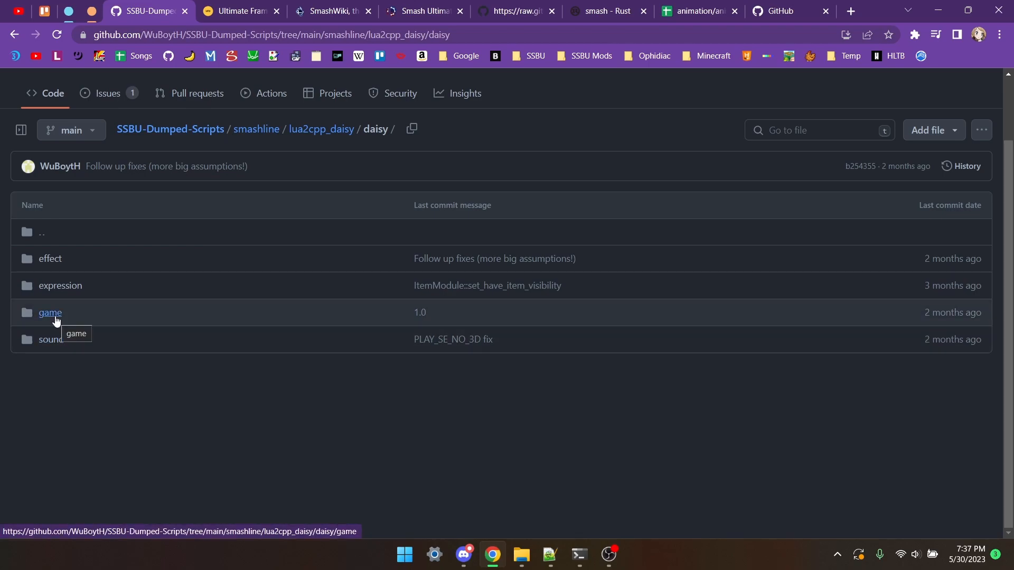
Open game_AttackS3.txt in Daisy's game folder and copy the raw script to the clipboard.
click(51, 313)
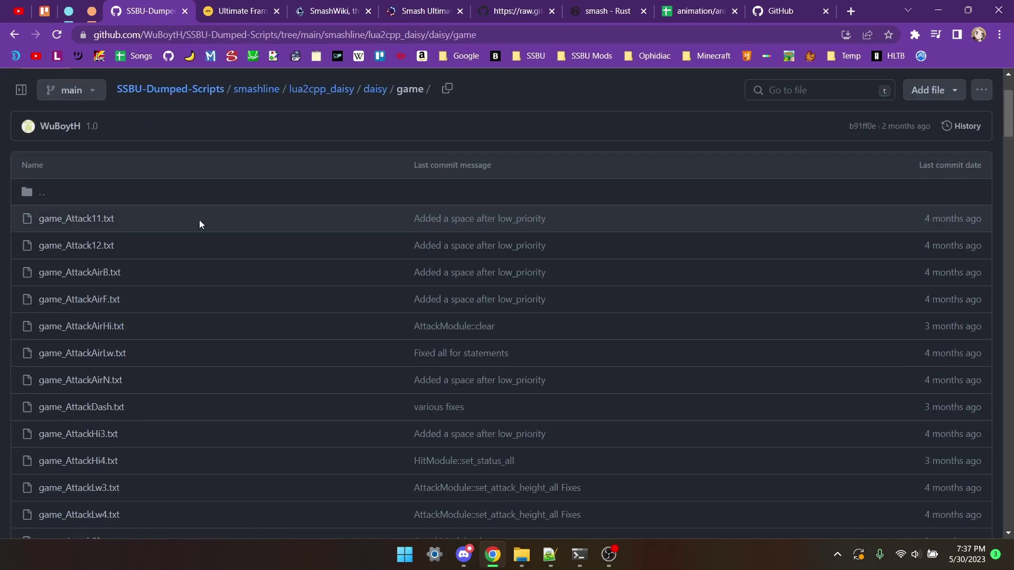
scroll(down, 3)
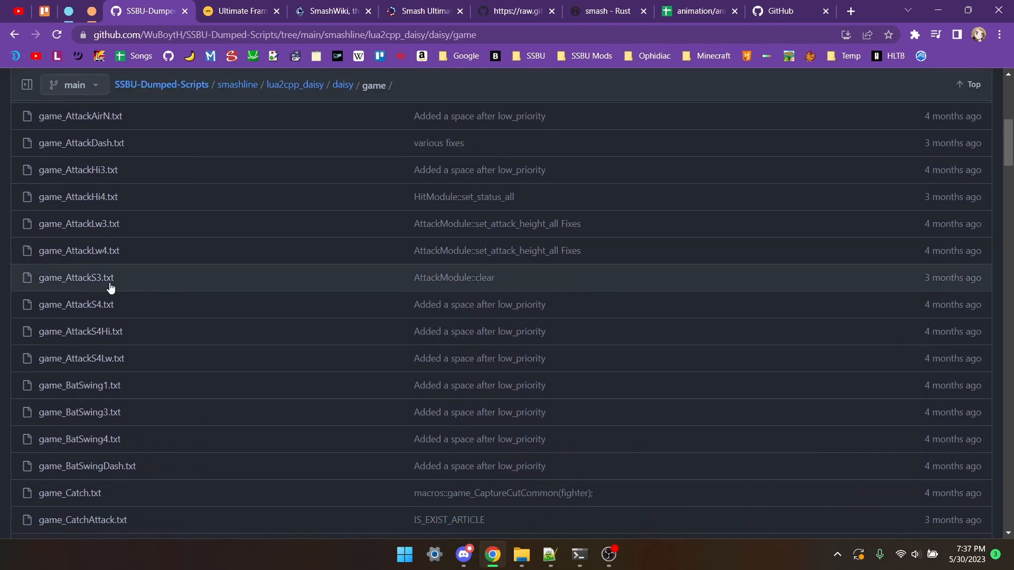
click(76, 278)
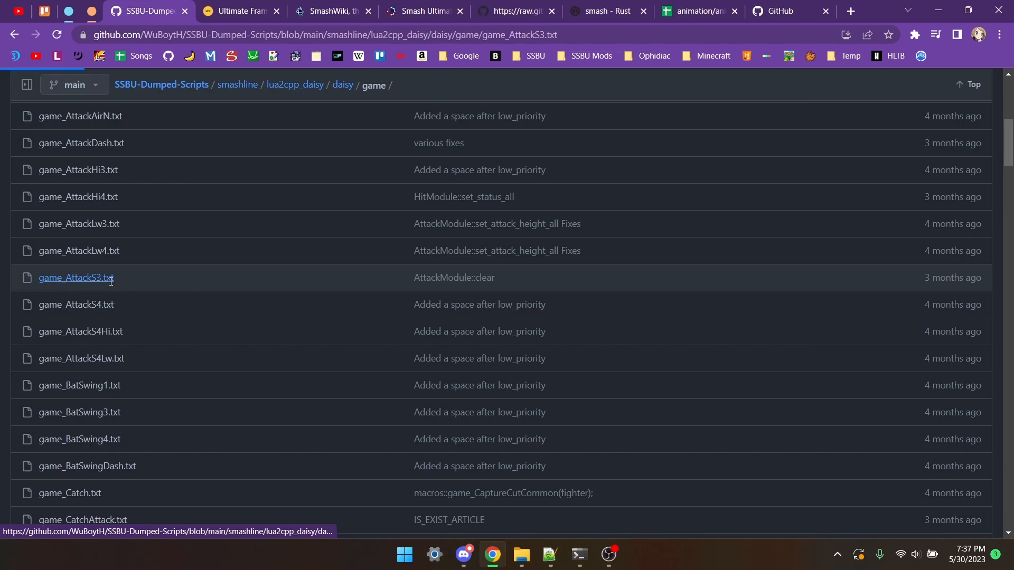
click(74, 278)
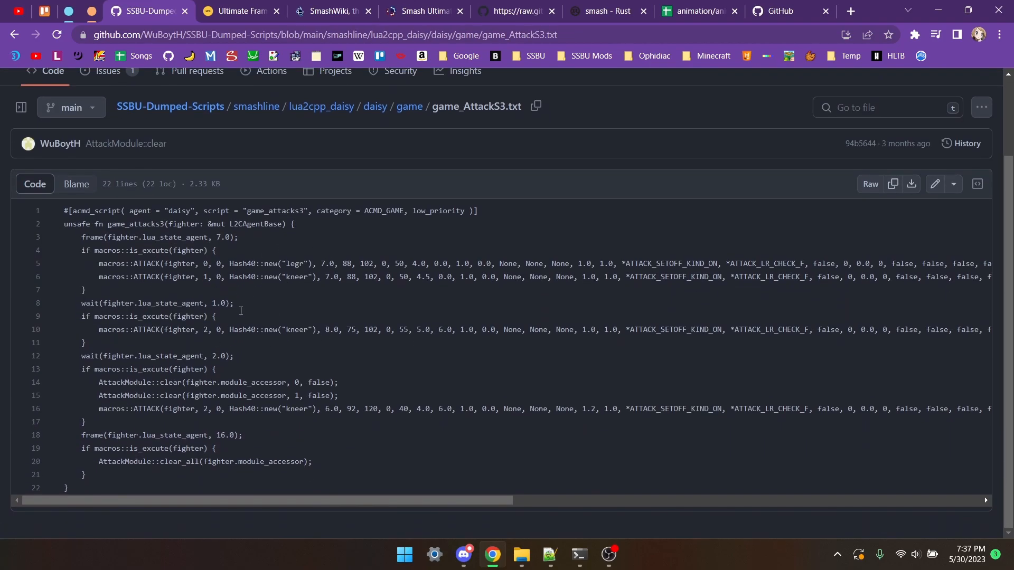
mouse_move(140, 493)
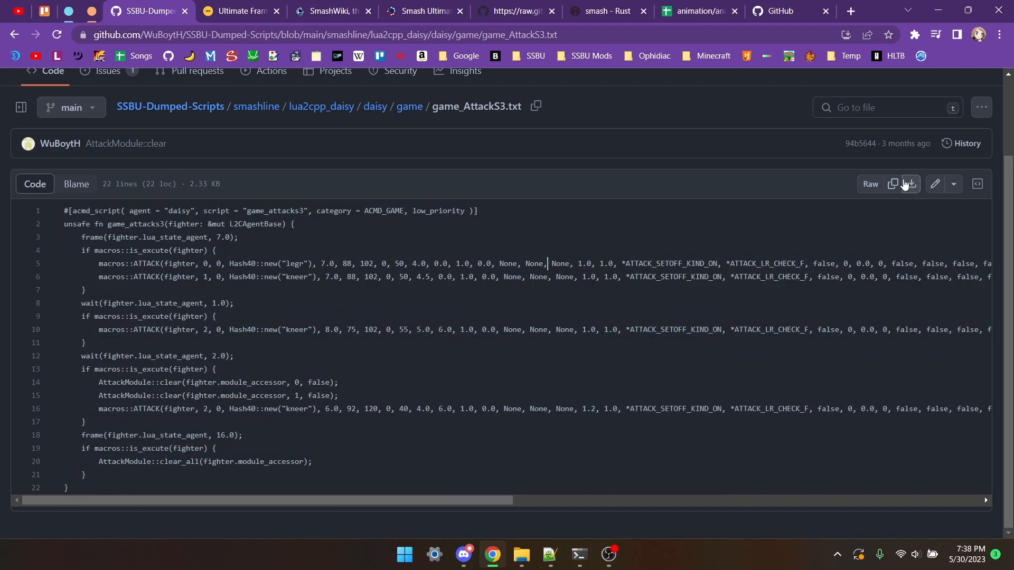
mouse_move(894, 184)
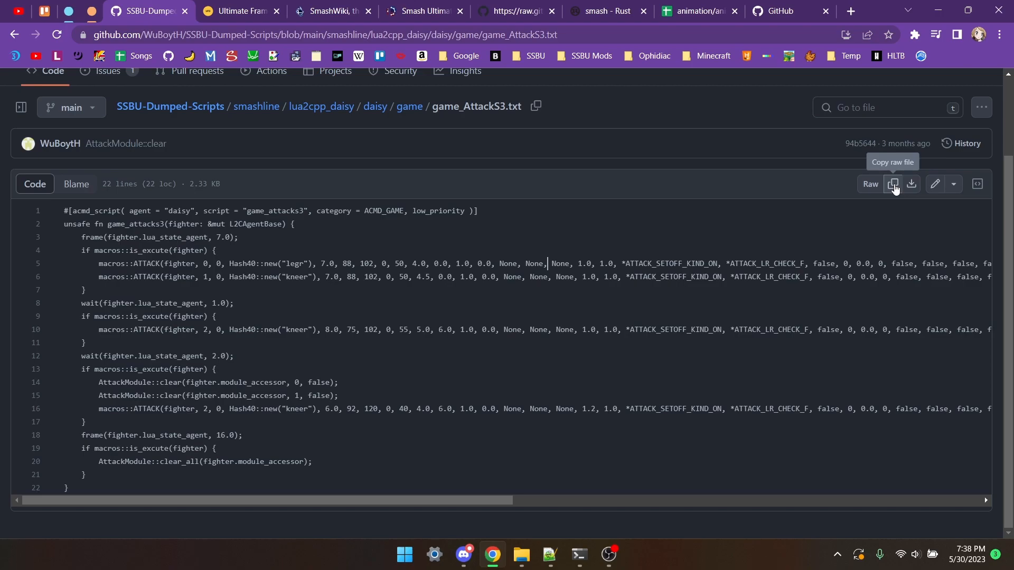
click(550, 555)
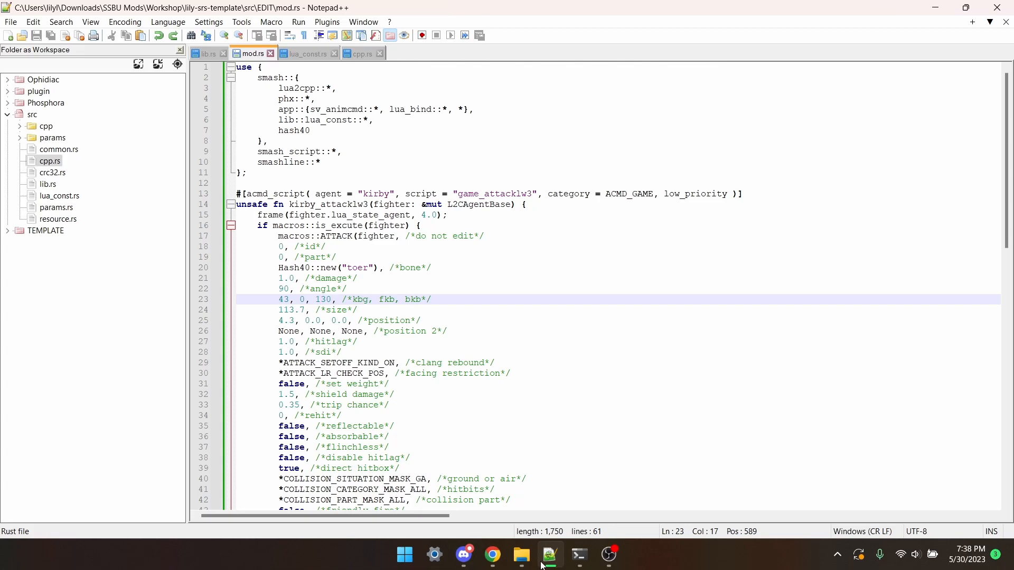
Bring up a new File Explorer window from the taskbar.
click(522, 555)
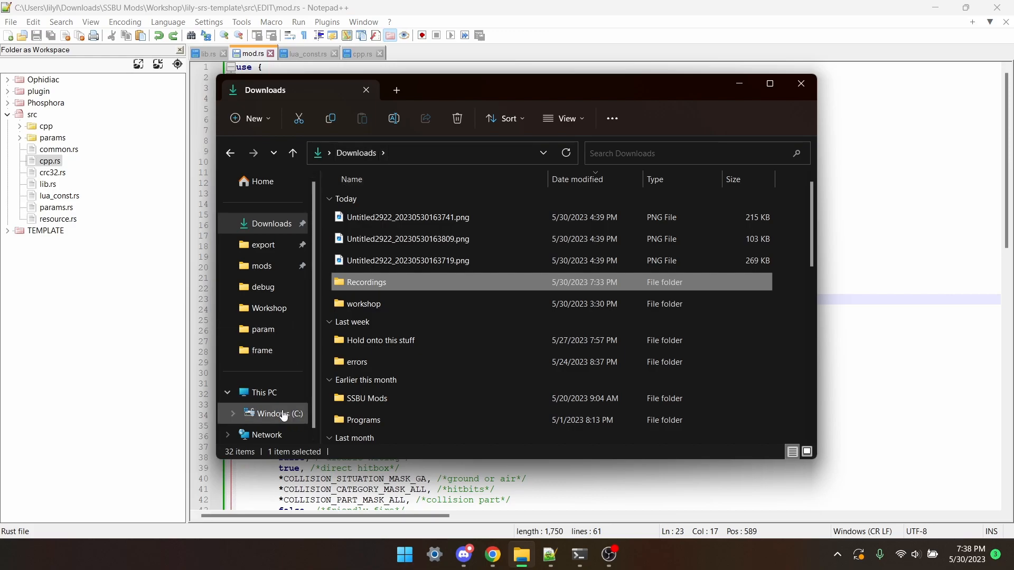
Browse C:\Users\<user>\.cargo\git\checkouts\skyline-smash\6c406d3\src and pick cpp.rs.
click(280, 414)
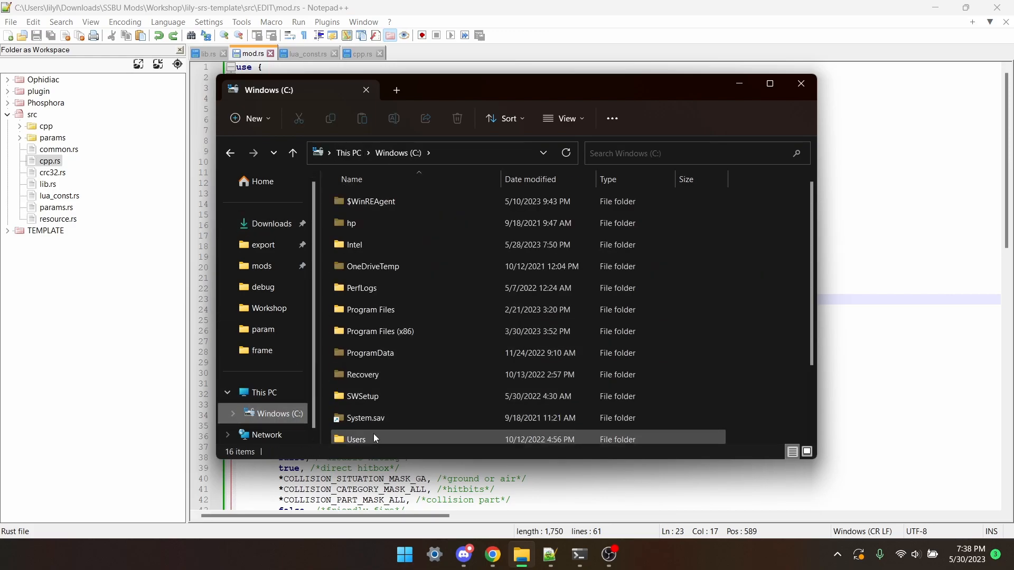
double_click(356, 440)
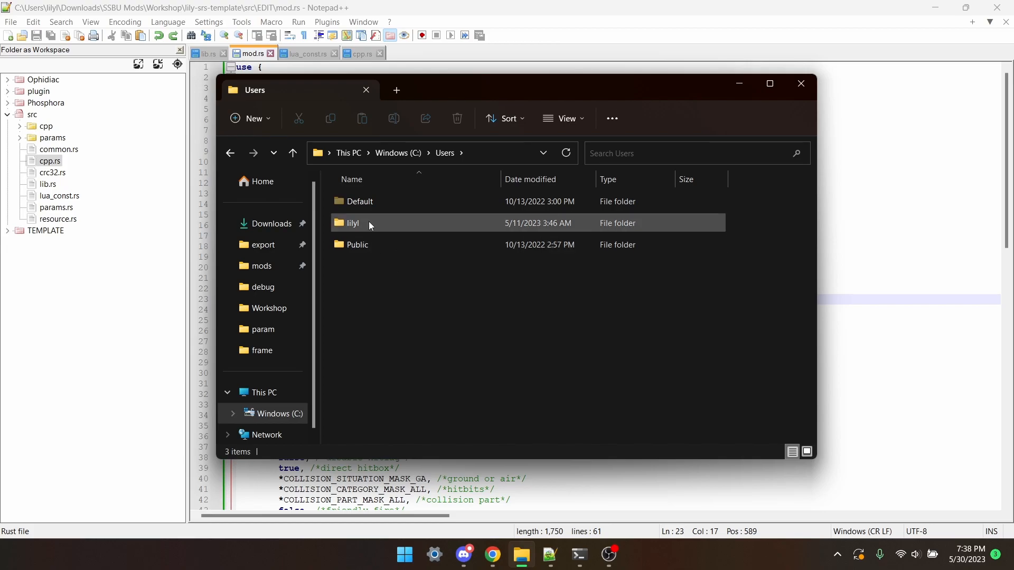
double_click(353, 223)
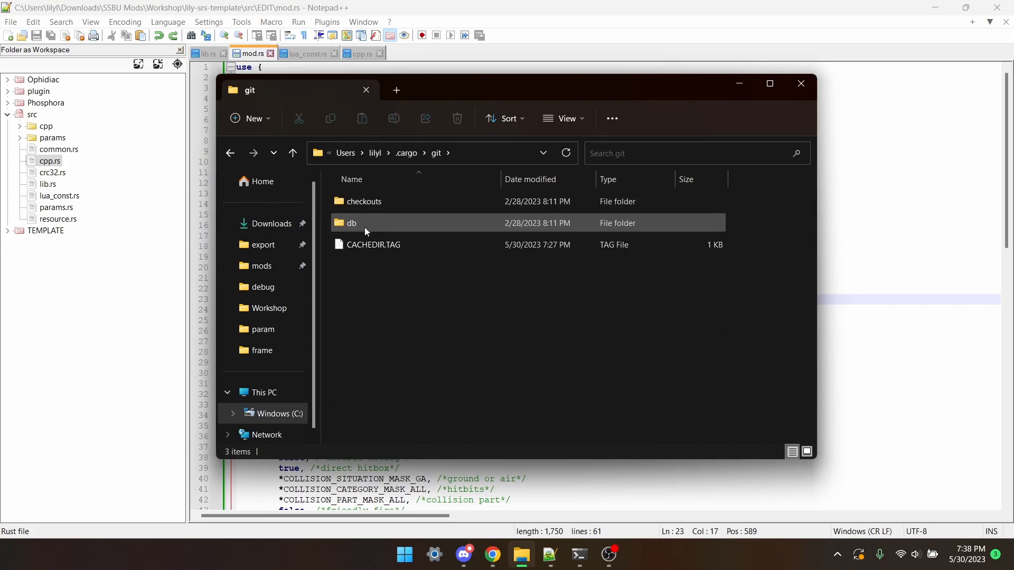
double_click(363, 200)
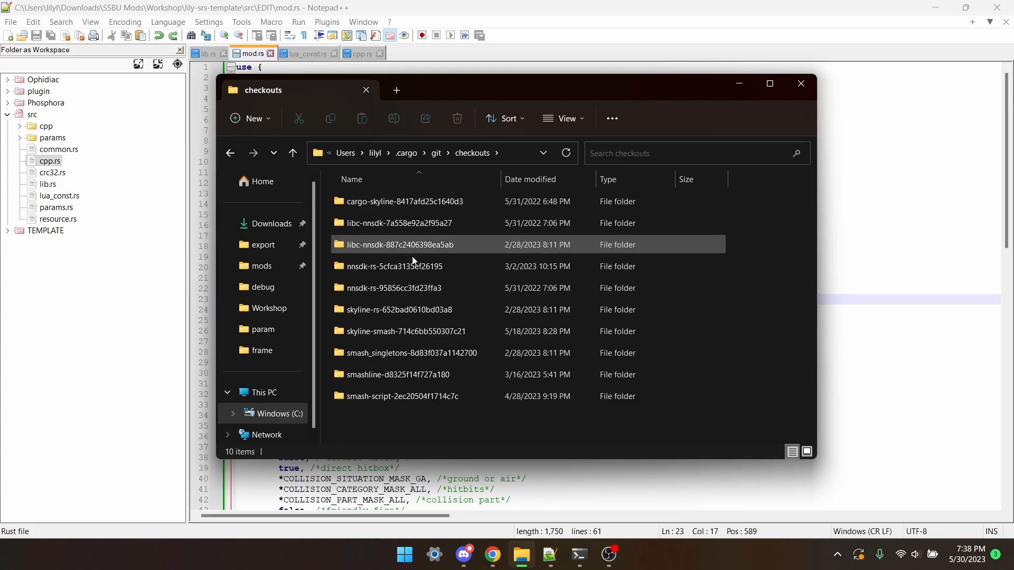
double_click(406, 331)
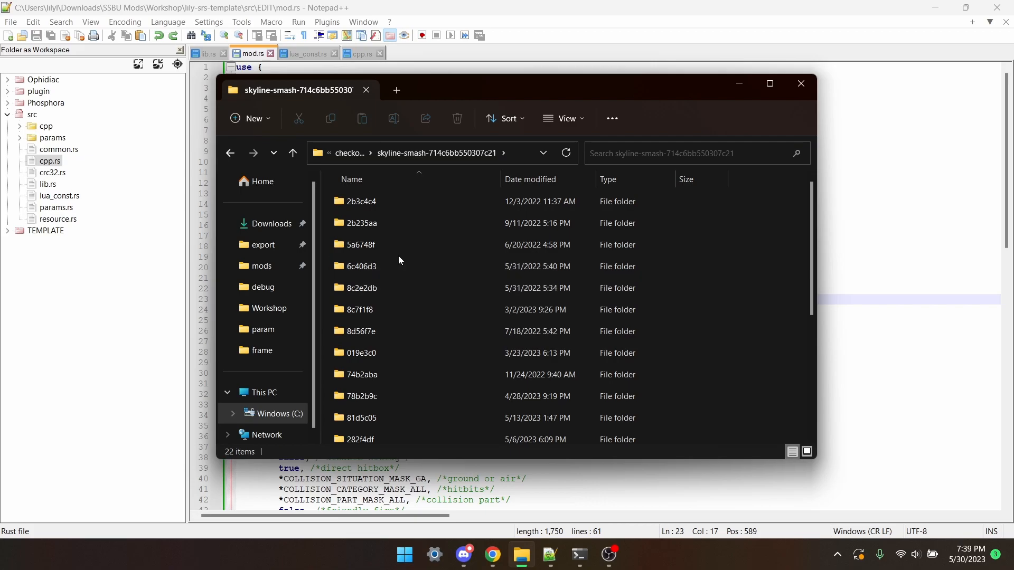
double_click(361, 266)
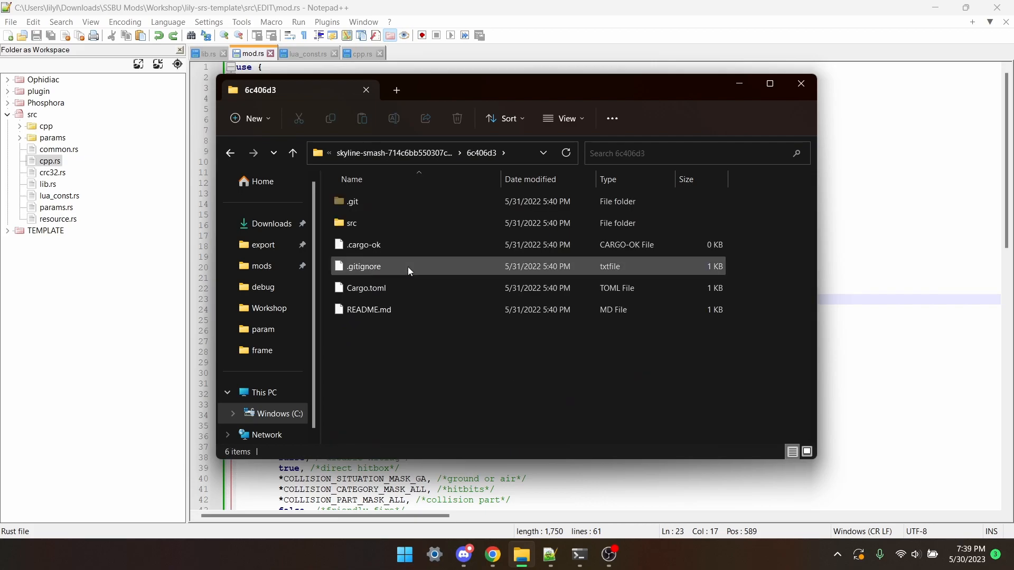
double_click(351, 223)
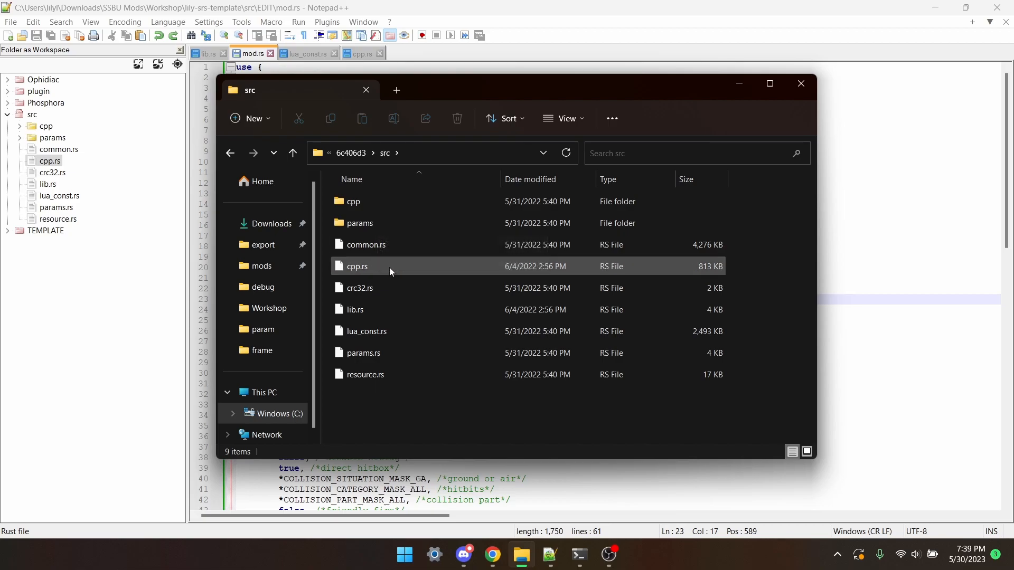
click(365, 331)
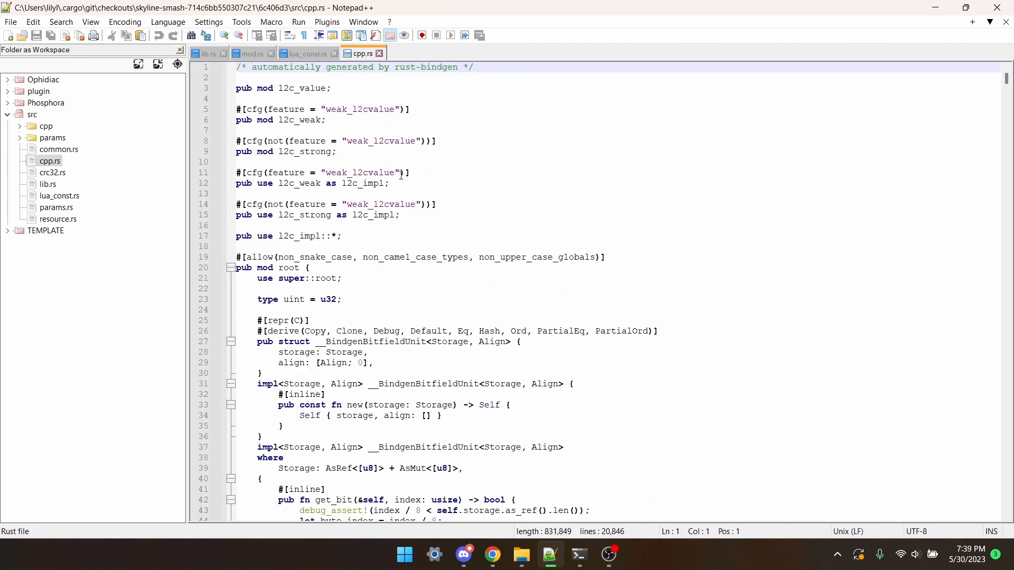
mouse_move(446, 222)
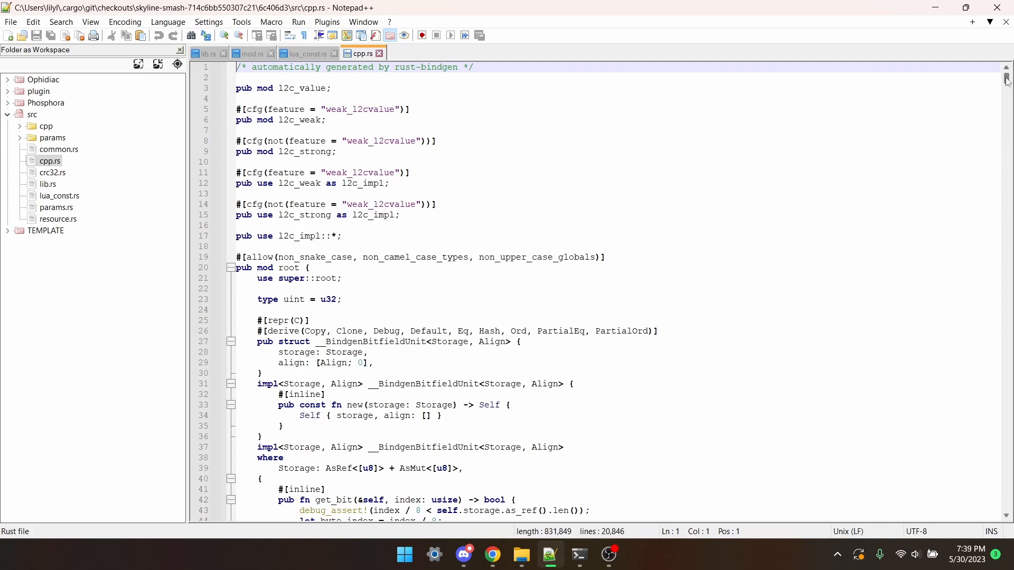
Scroll through the cpp.rs bindings file in Notepad++.
scroll(down, 3)
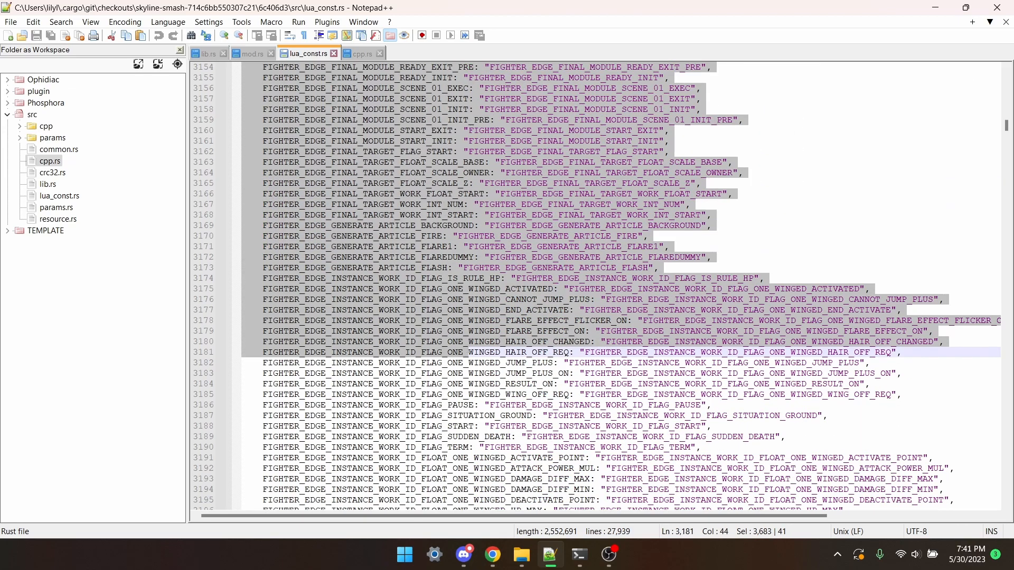
Scroll lua_const.rs to the FIGHTER_EDGE status attack-air and final constants.
scroll(down, 3)
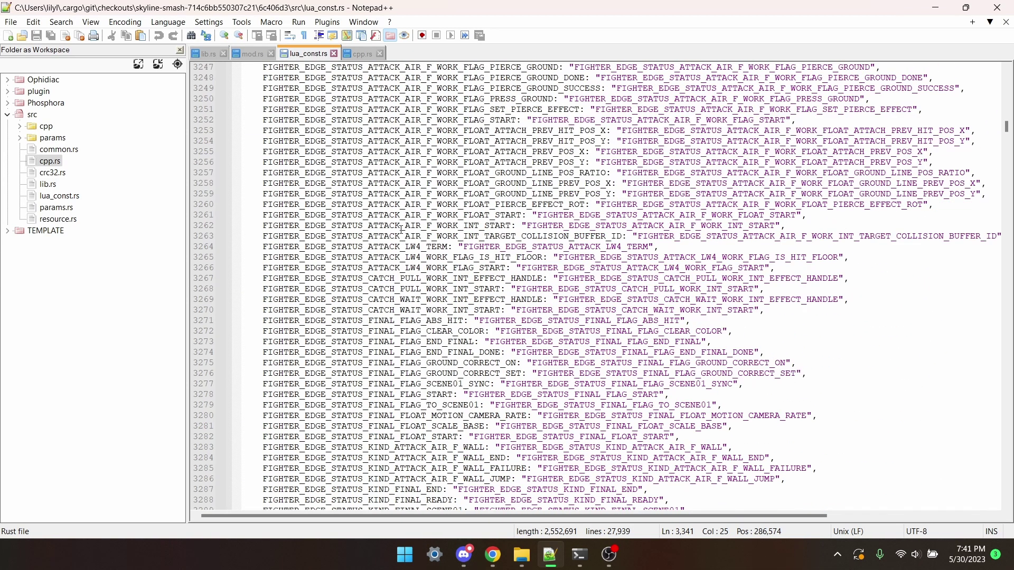
mouse_move(399, 279)
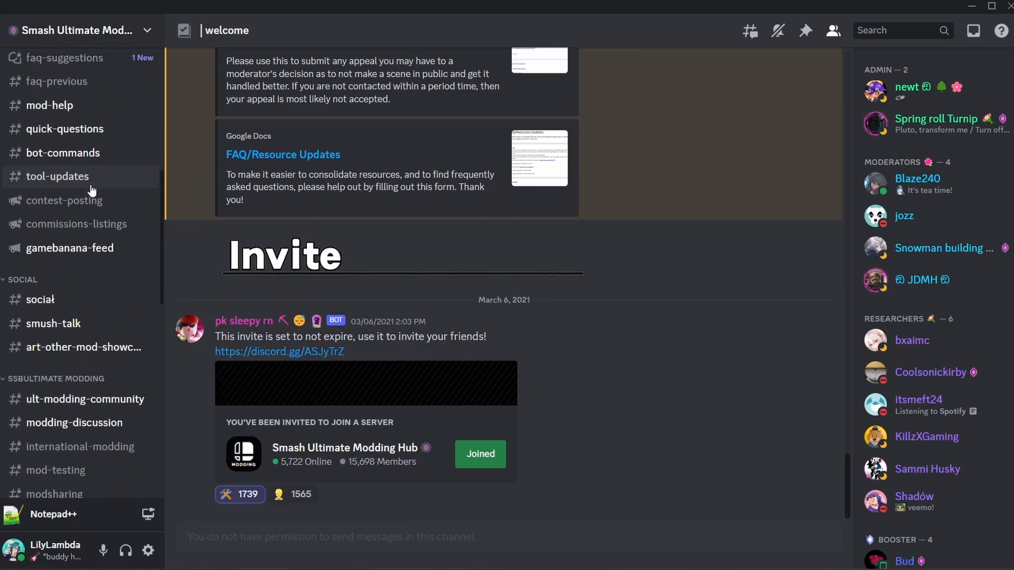
Enter the #quick-questions channel and focus the server search box.
click(65, 129)
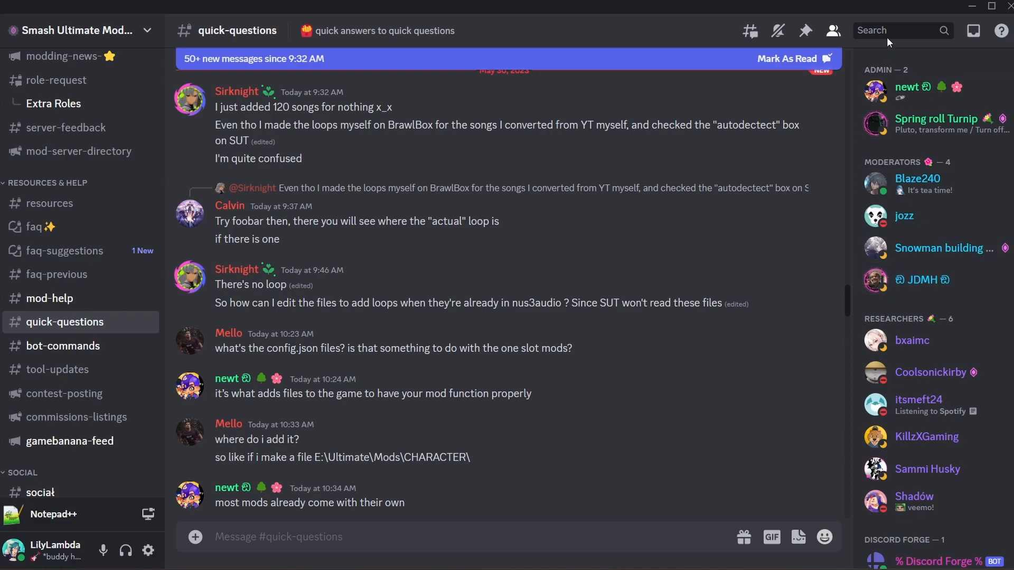
click(899, 30)
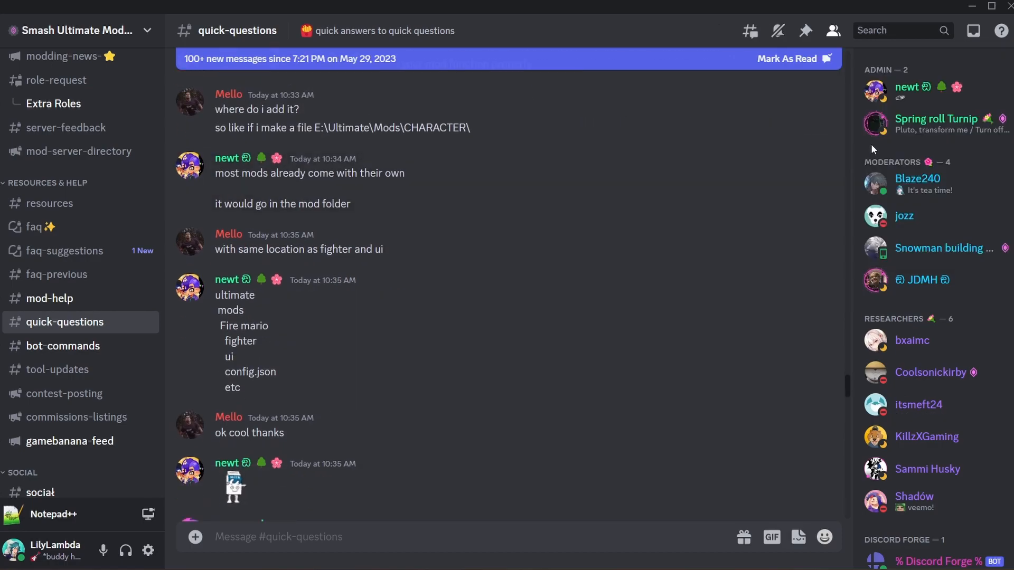
Search 'effect_follow arg' and highlight the EFFECT argument signature in the found message.
text(effect_follow a)
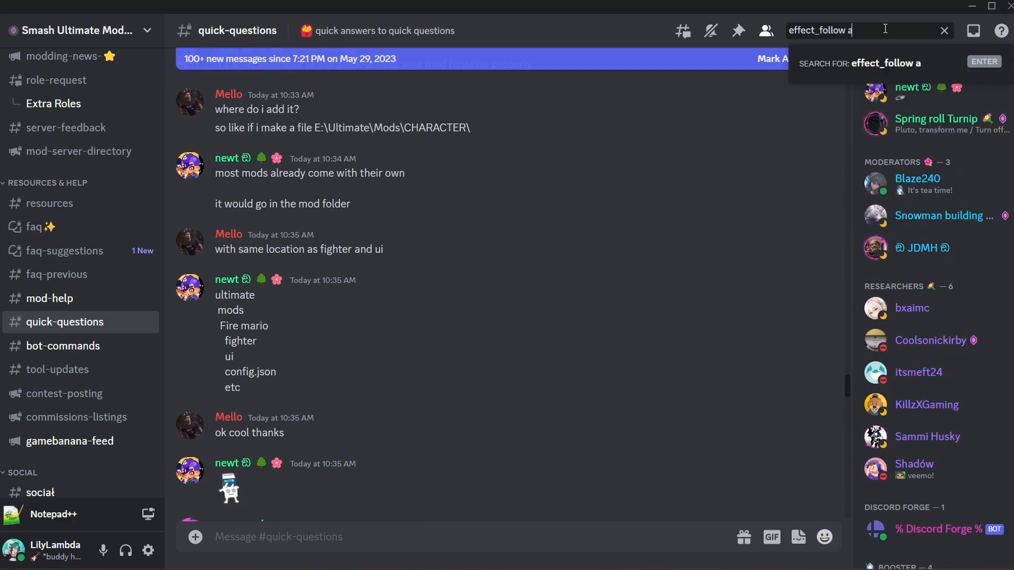
text(rg)
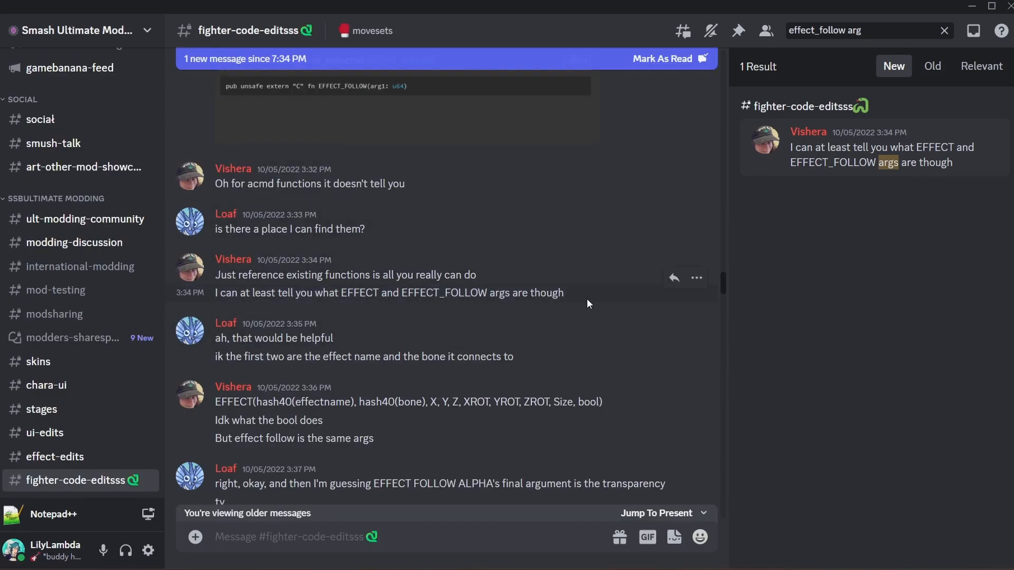
scroll(down, 3)
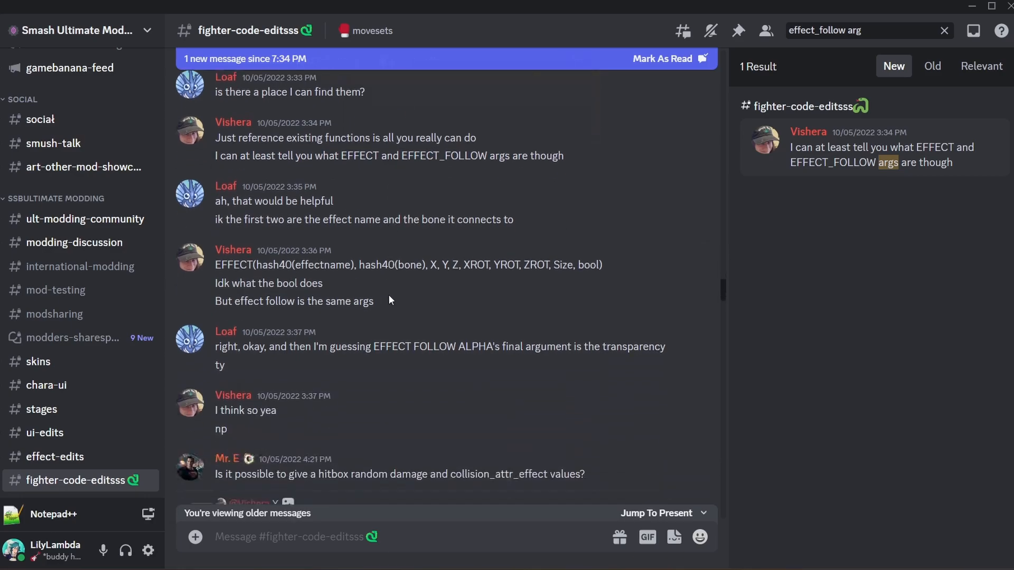
drag(272, 262, 323, 280)
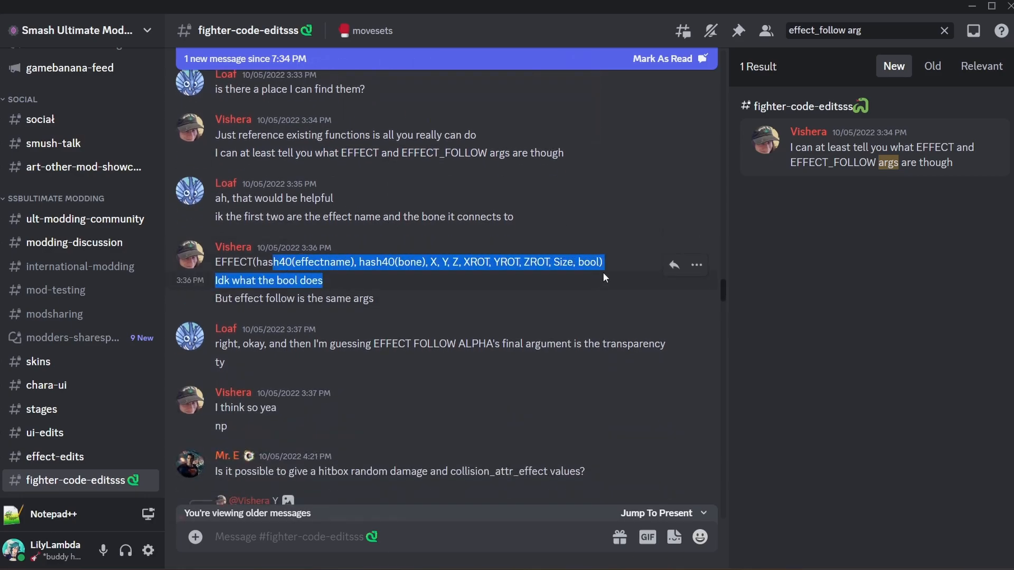
click(614, 285)
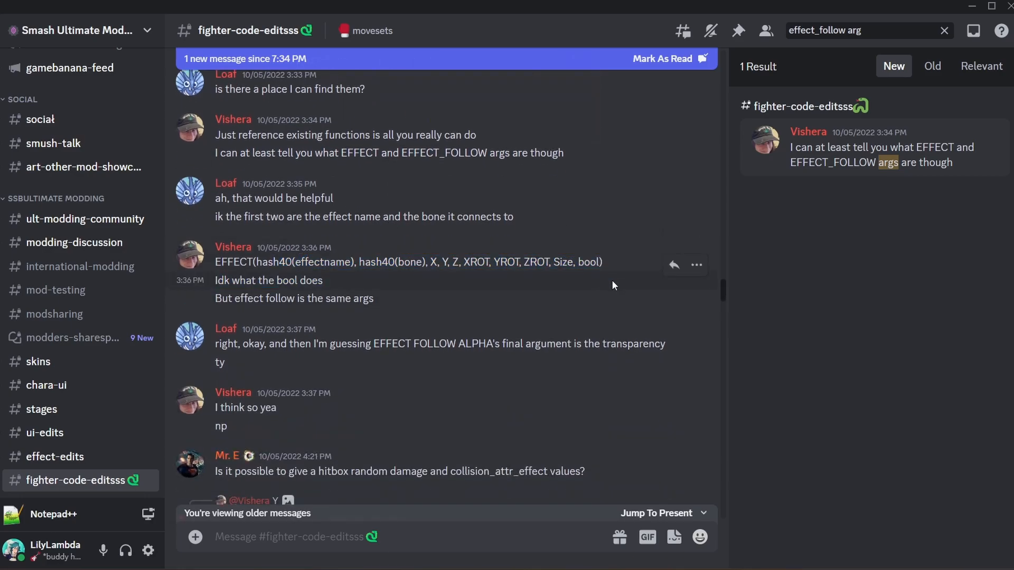
mouse_move(644, 312)
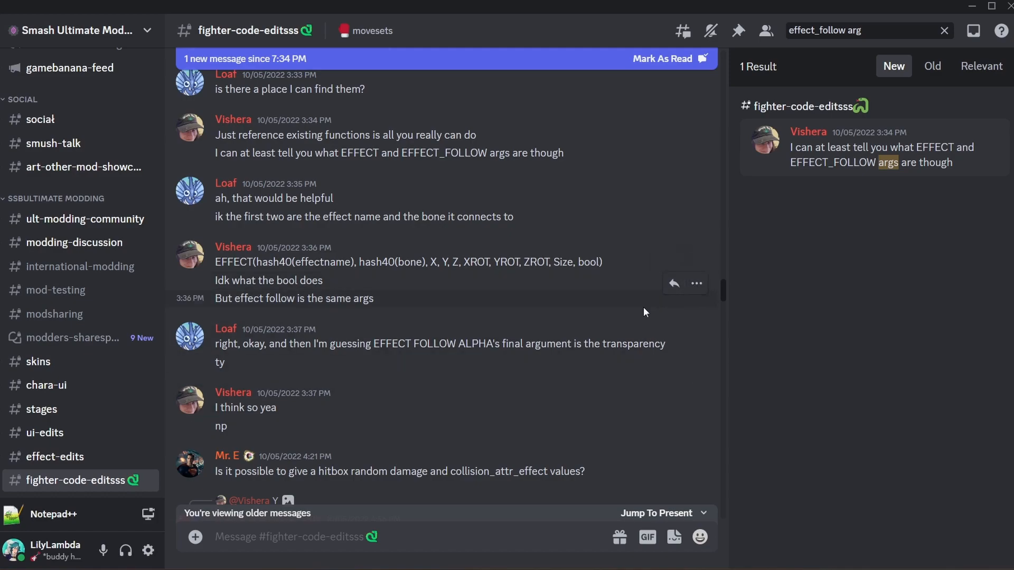
mouse_move(552, 407)
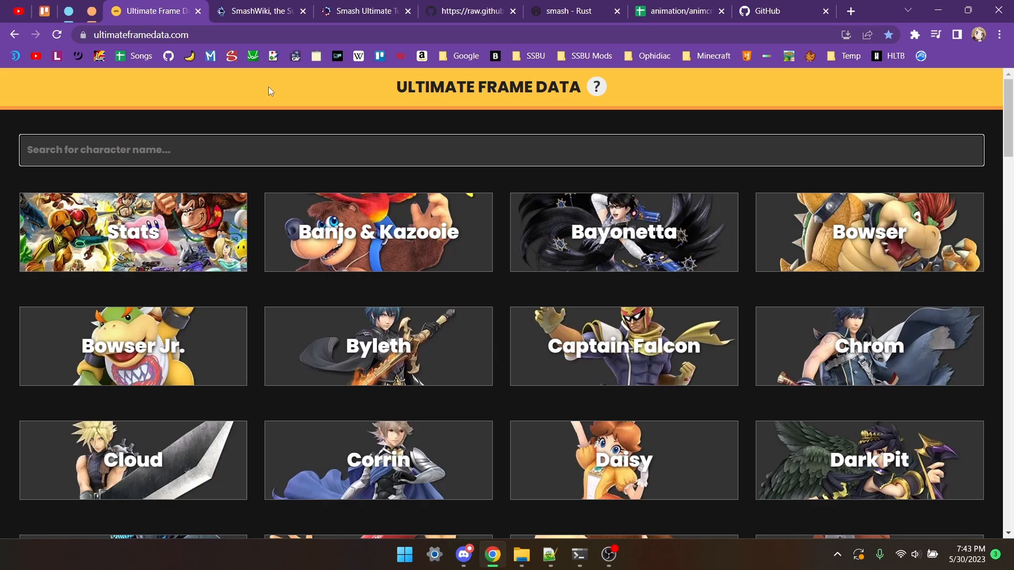
Open Captain Falcon's Ultimate Frame Data page and scroll to a move's frame data.
click(623, 347)
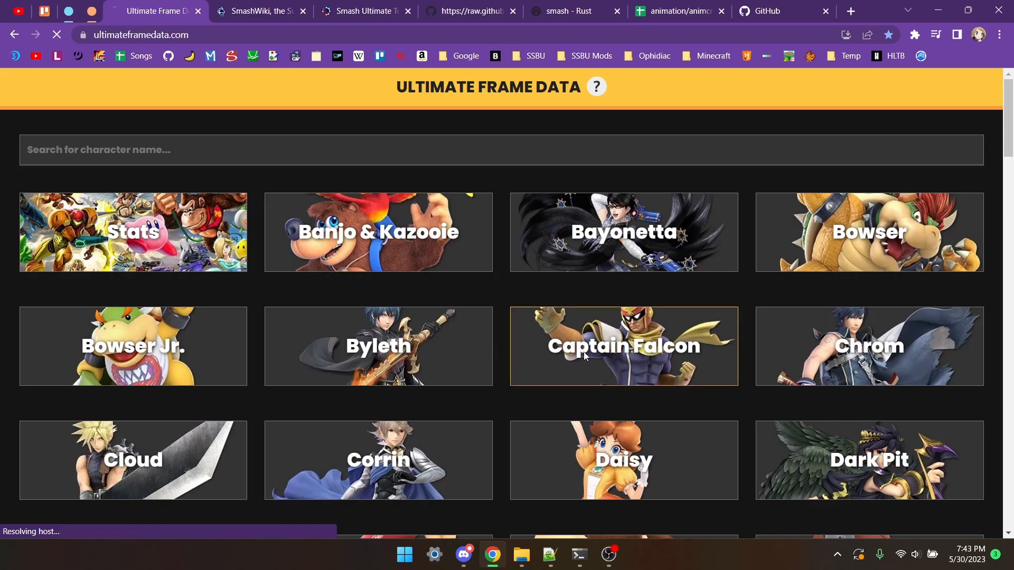
click(624, 346)
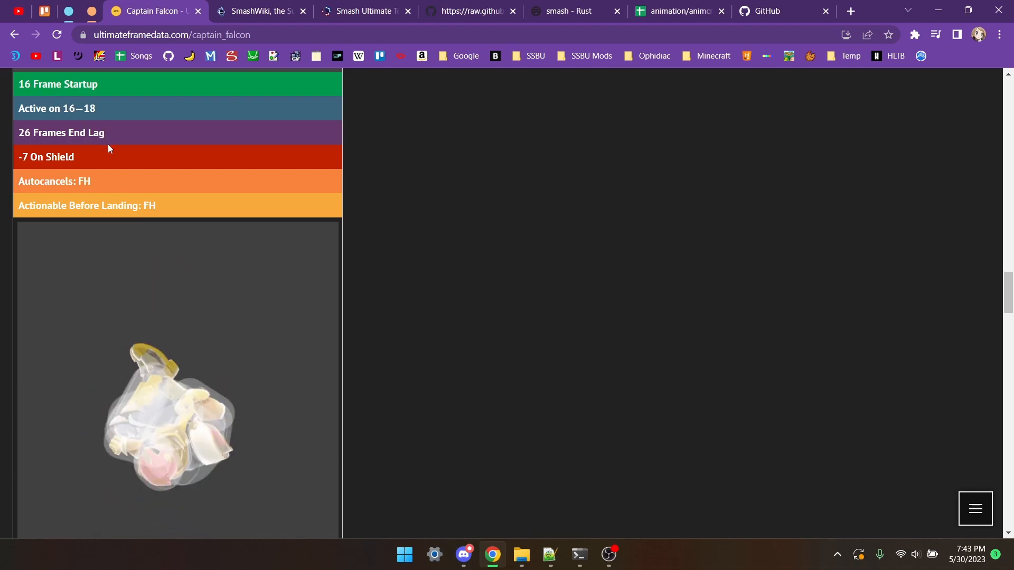
scroll(down, 3)
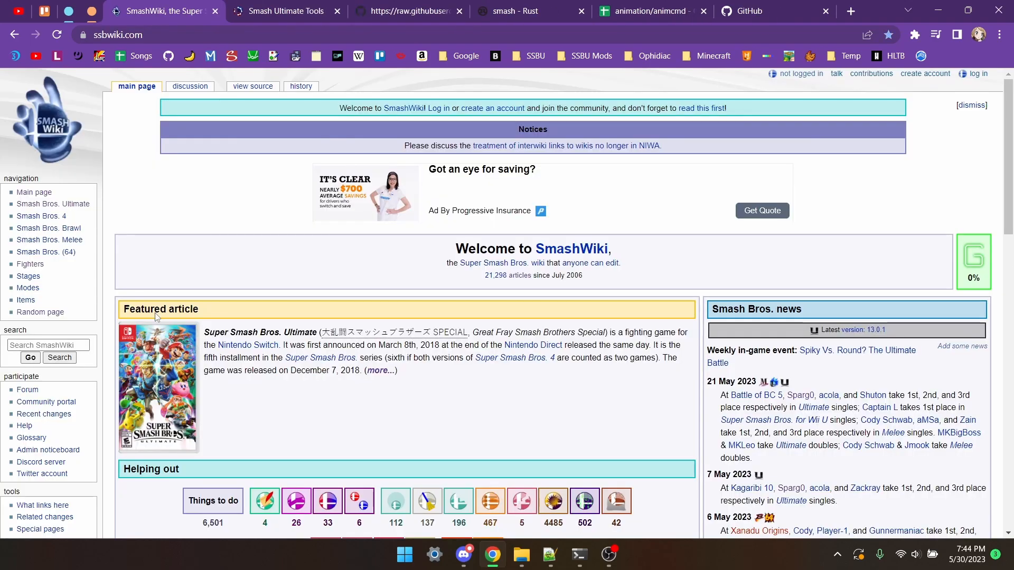
scroll(down, 3)
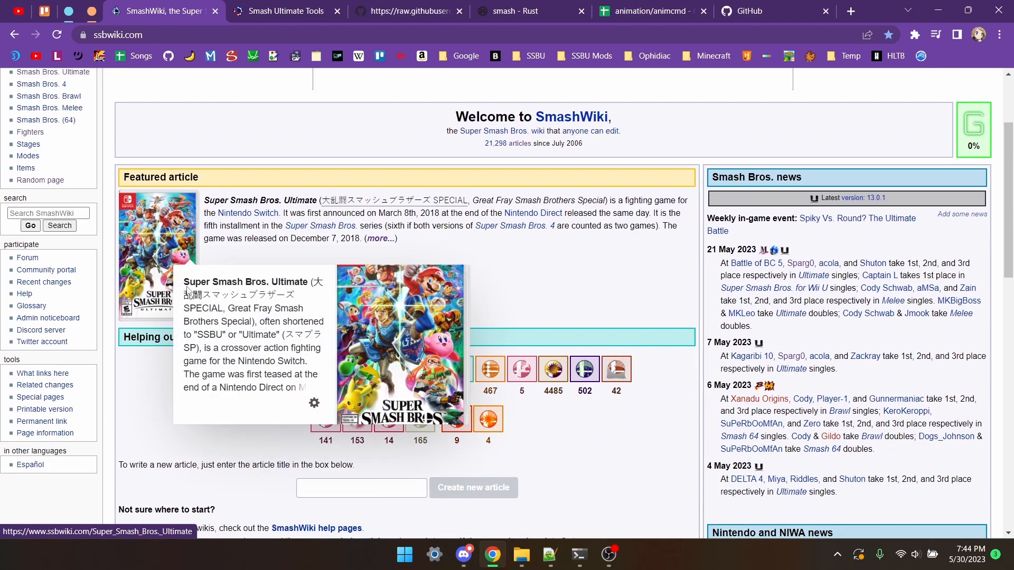
mouse_move(467, 173)
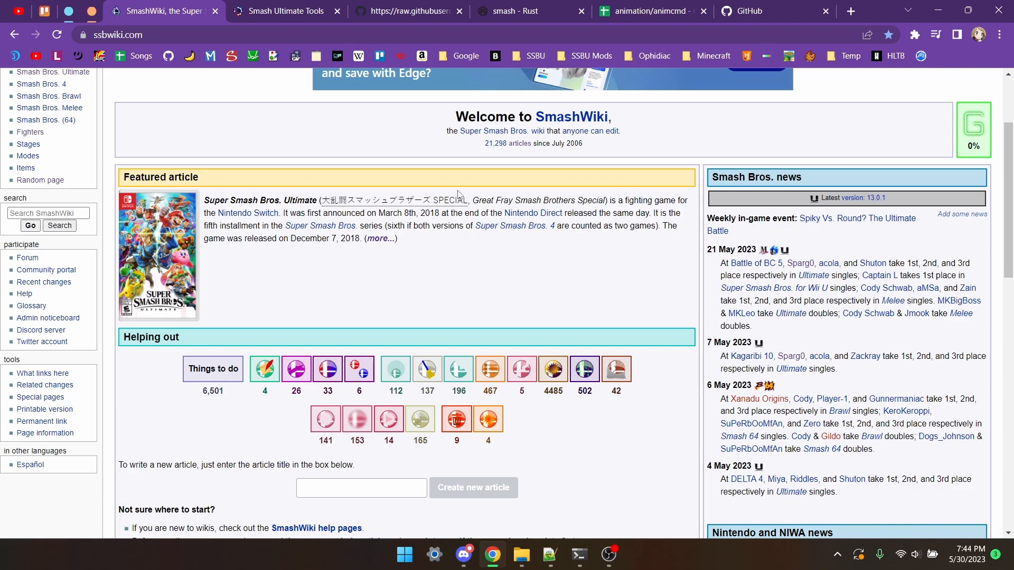
mouse_move(459, 189)
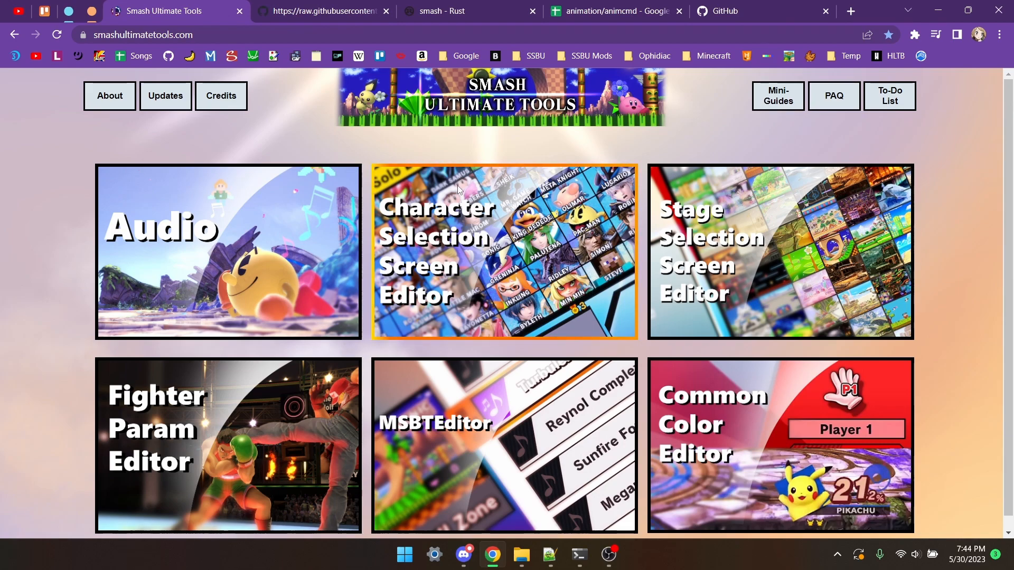
mouse_move(313, 101)
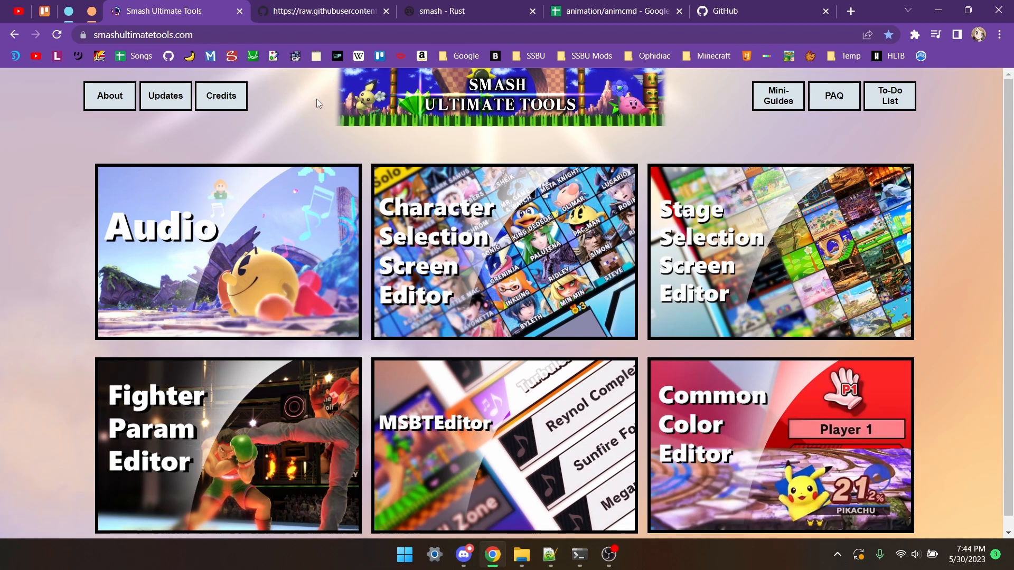
mouse_move(549, 261)
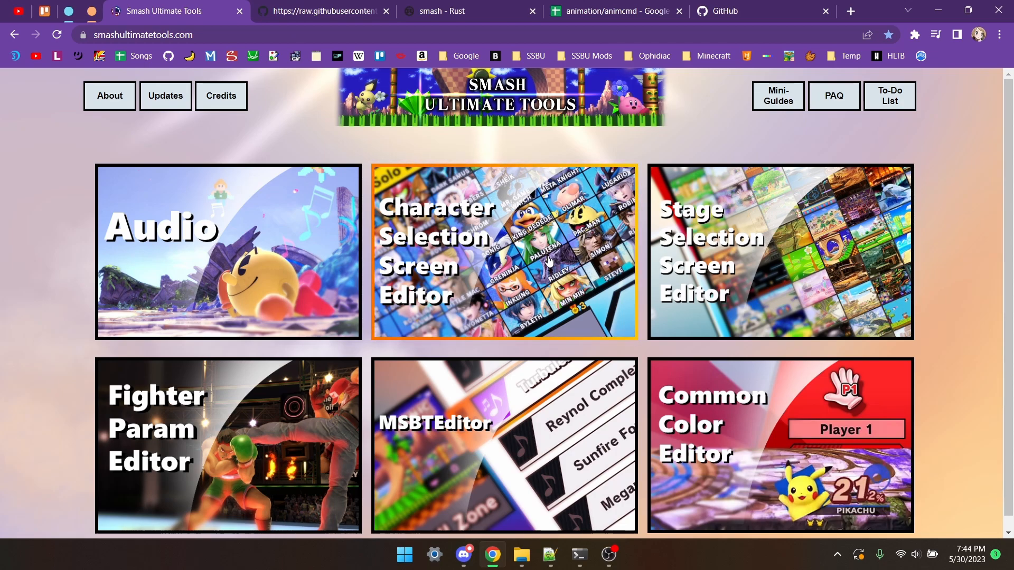
mouse_move(447, 427)
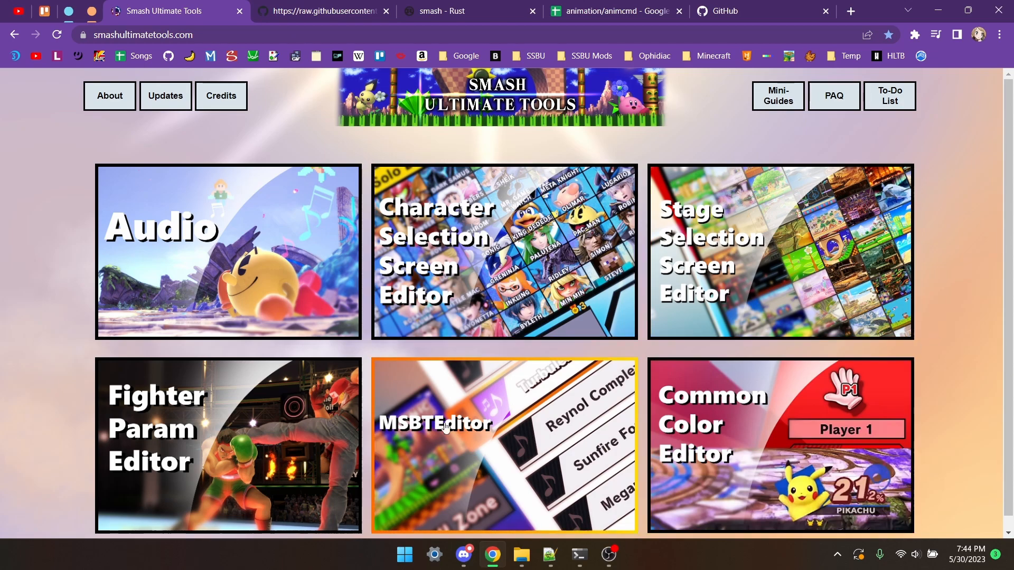
mouse_move(217, 429)
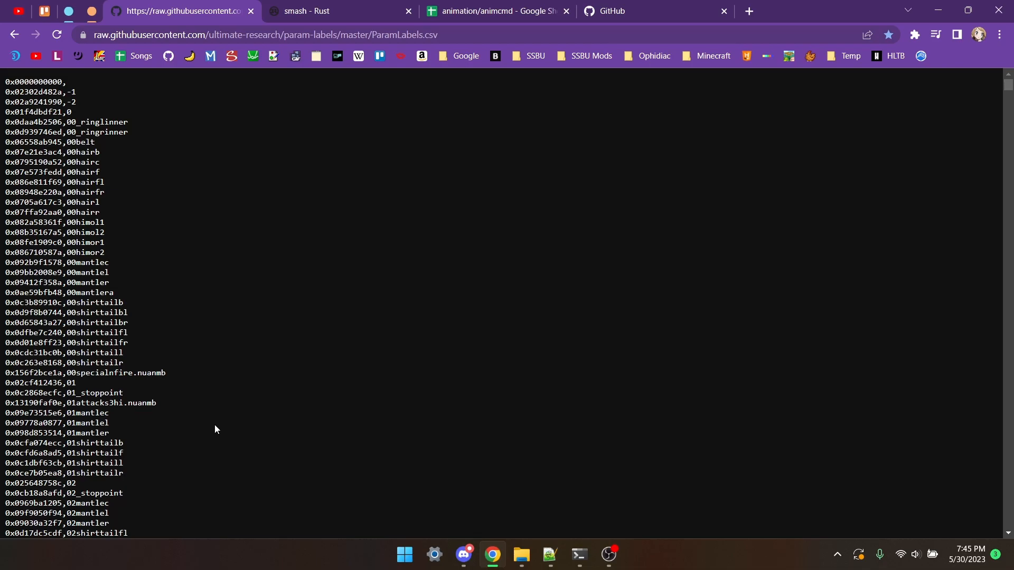
mouse_move(251, 240)
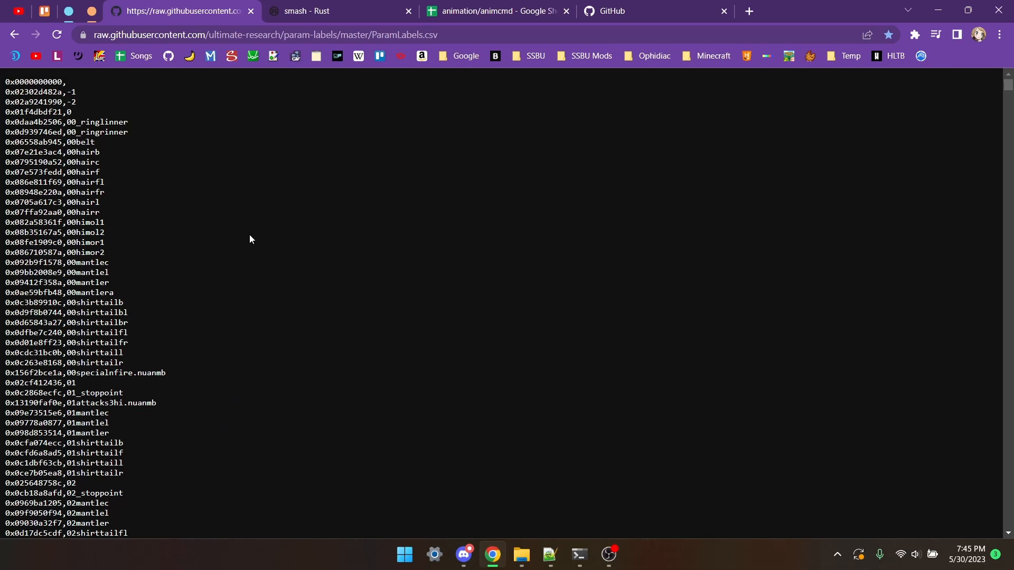
Scroll down through the ParamLabels.csv hash list past the collision_attr entries.
scroll(down, 3)
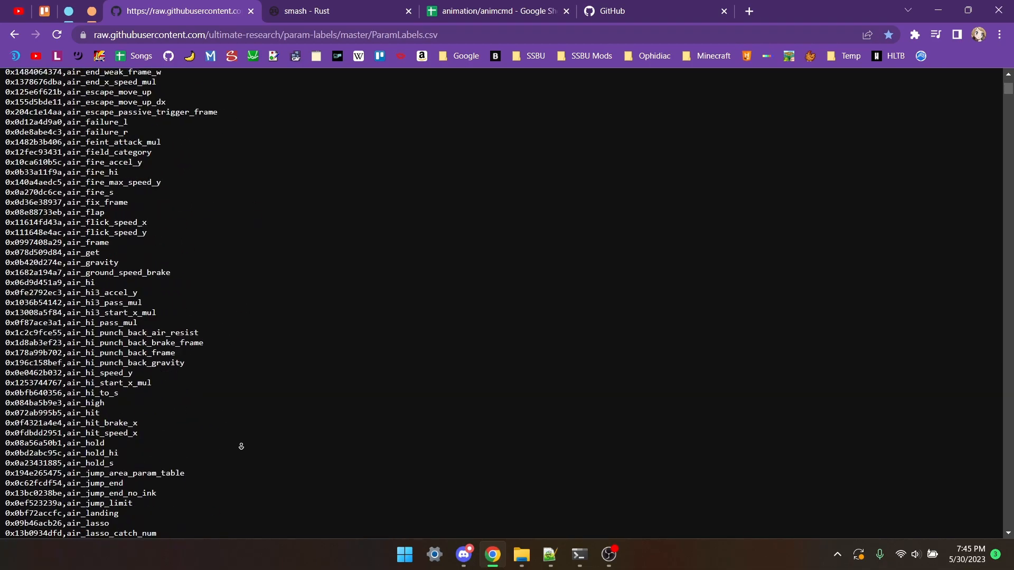
scroll(down, 3)
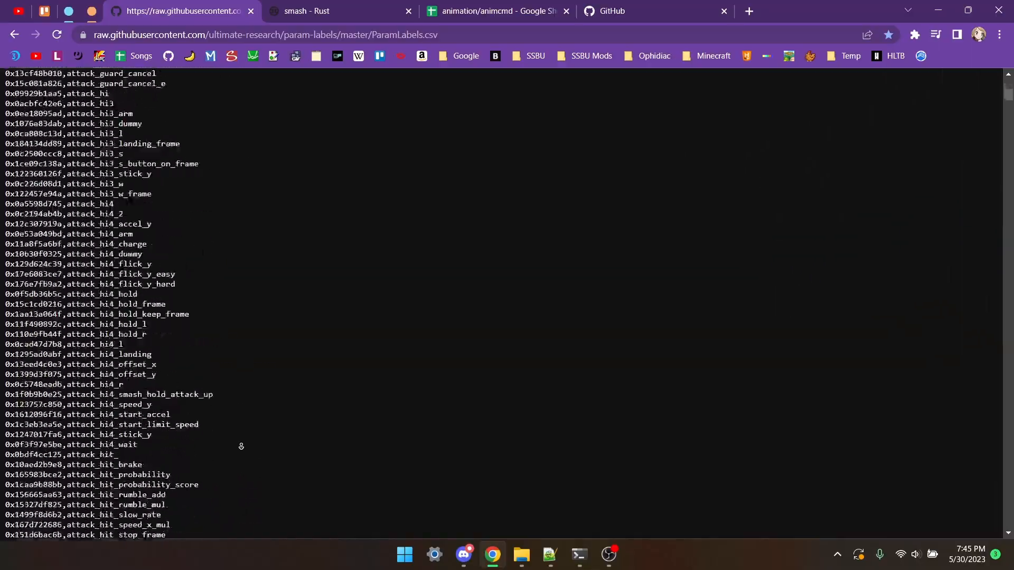
scroll(down, 3)
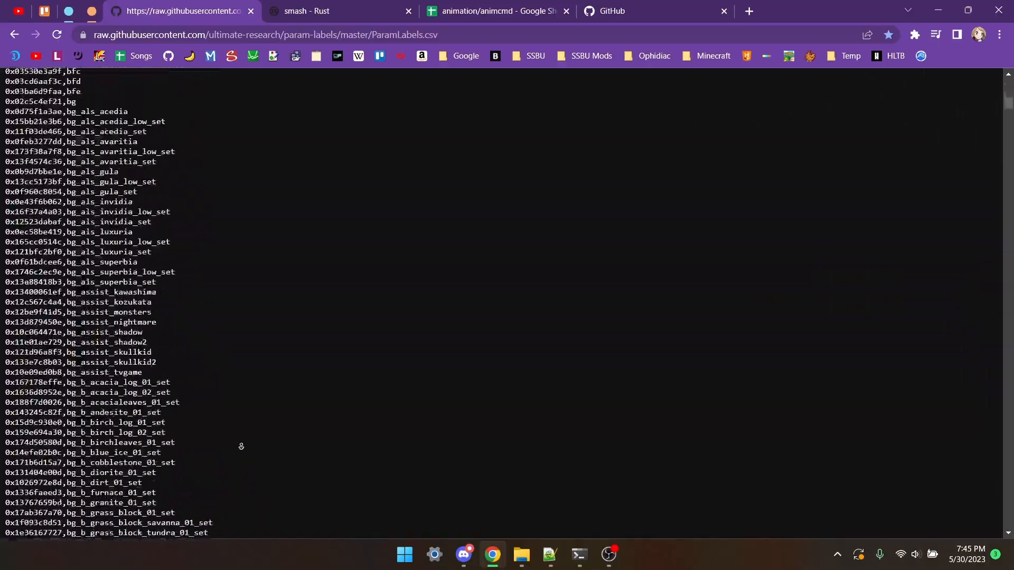
scroll(down, 3)
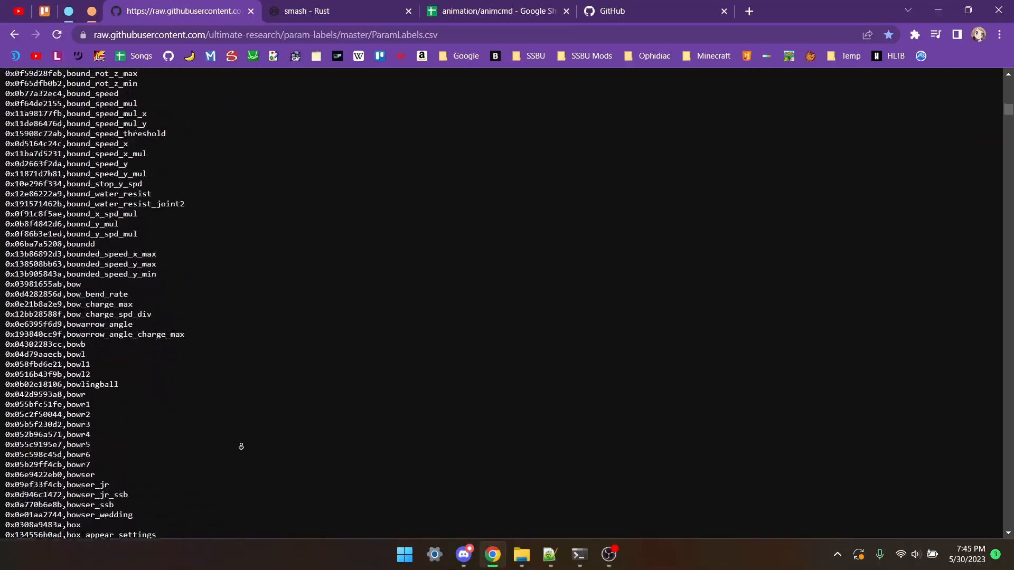
scroll(down, 3)
text(collision_attr)
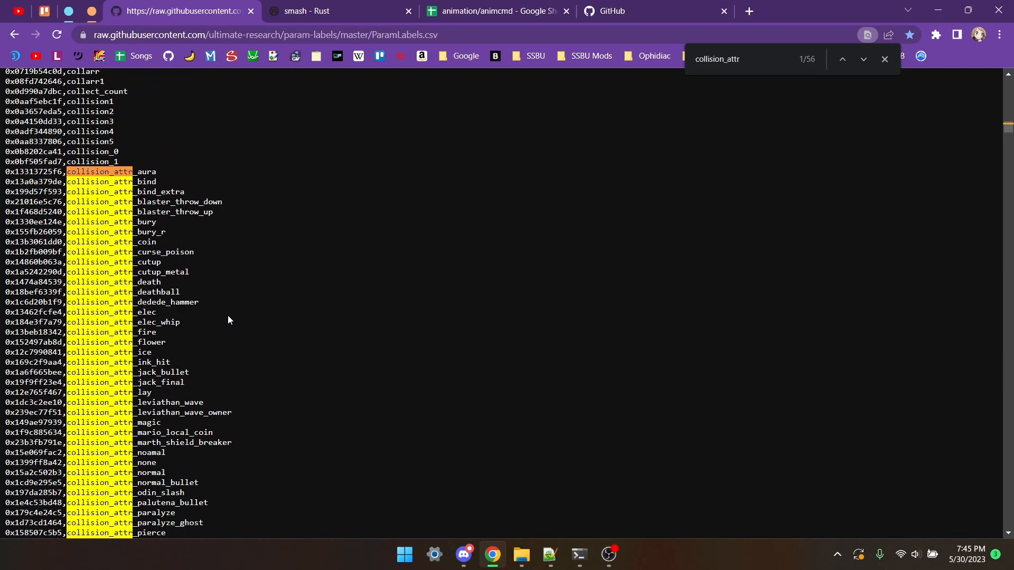
scroll(down, 3)
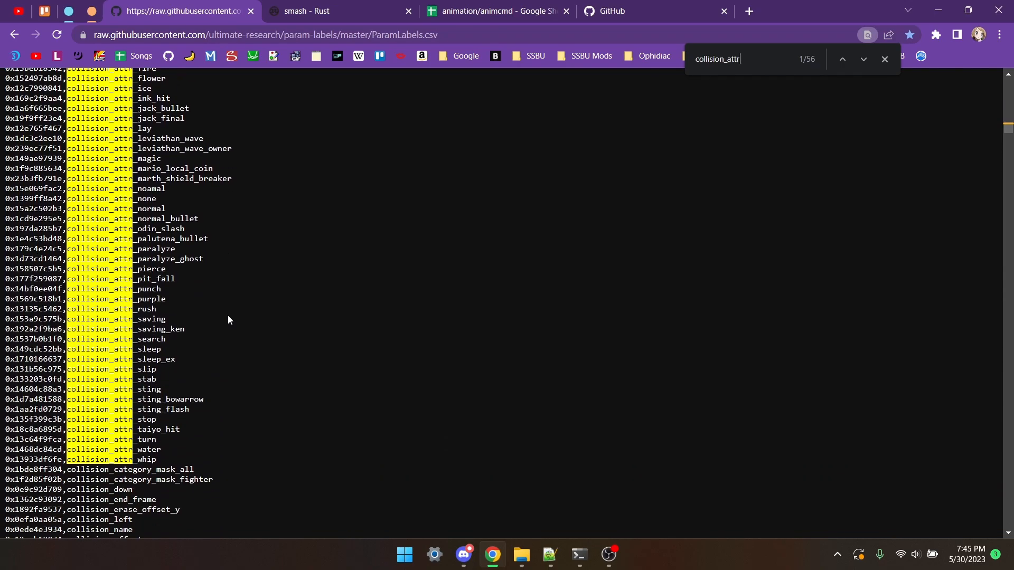
Find the sys_ and special_ label entries in ParamLabels.csv.
text(sys_)
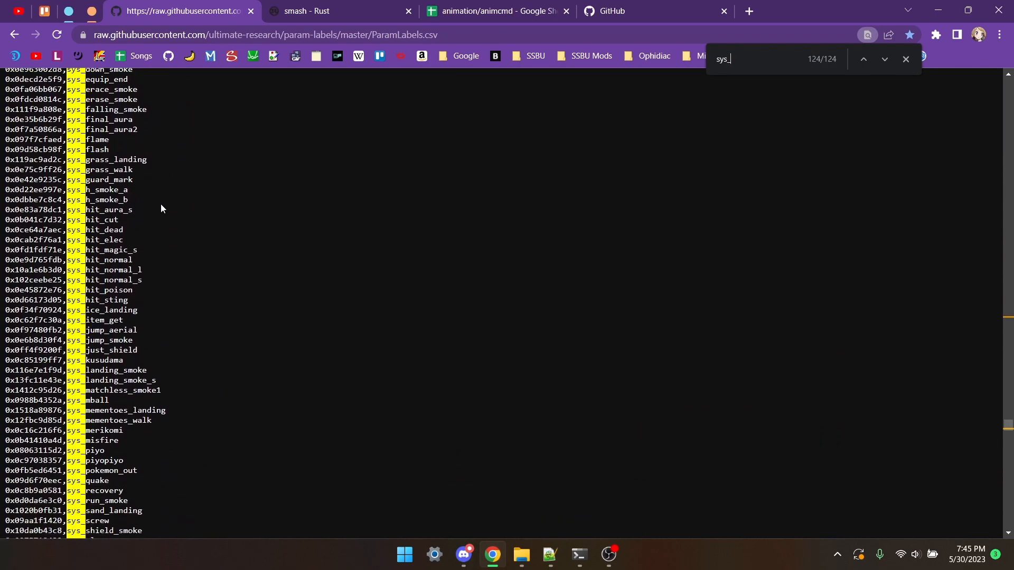
text(special_)
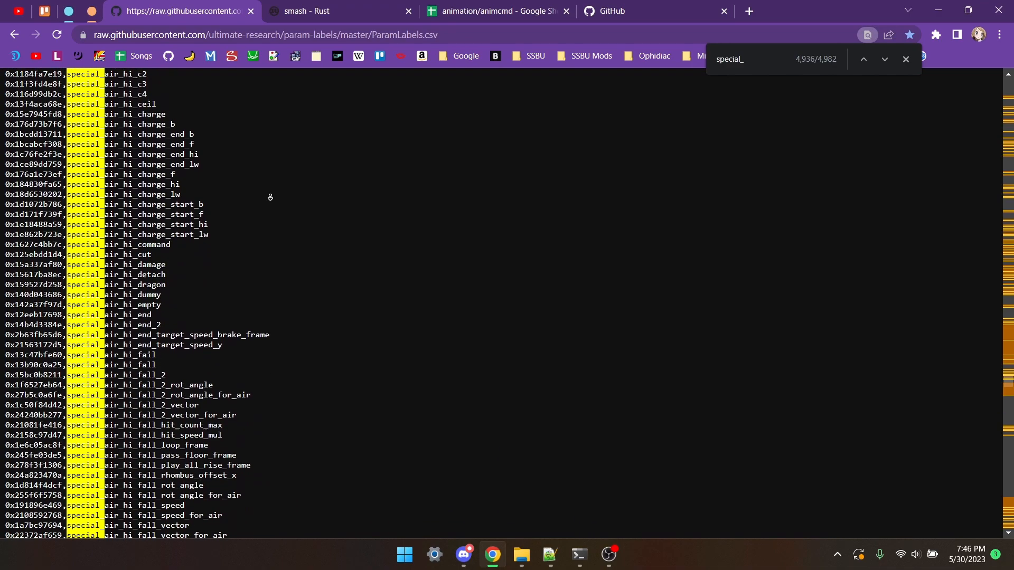
scroll(down, 3)
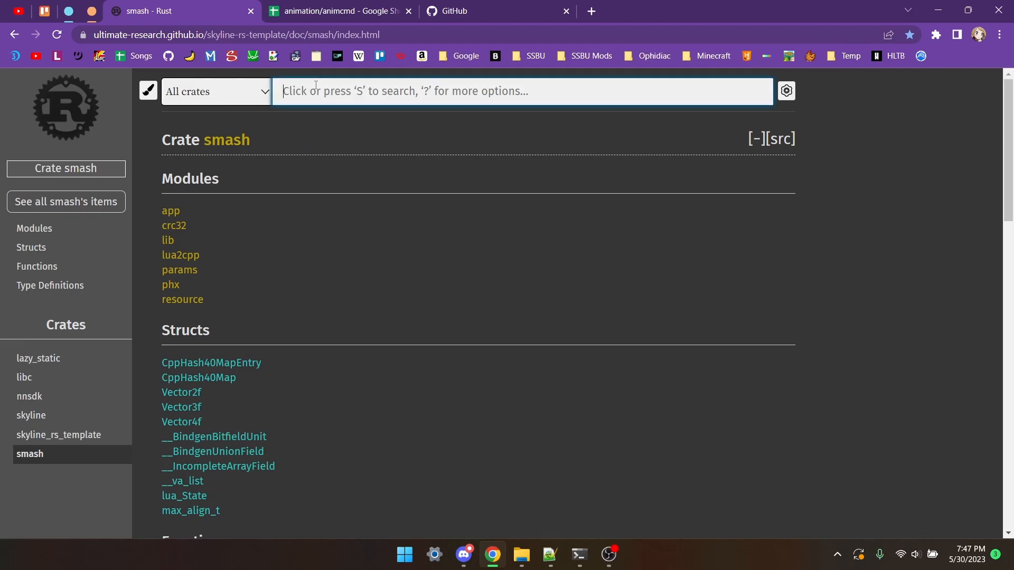
Search the smash crate docs for get_stick and go to ControlModule::get_stick_x.
text(get_stick)
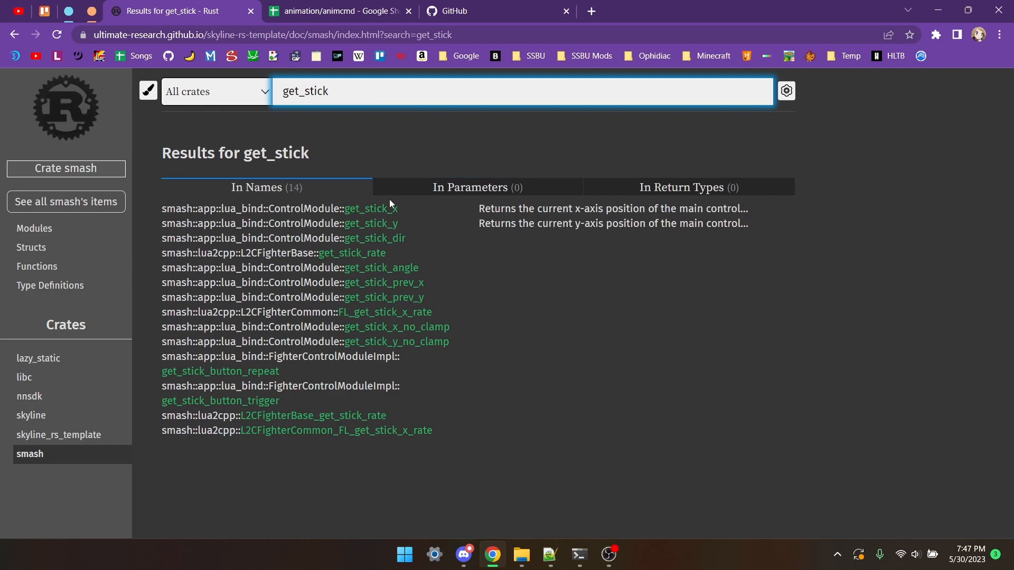
click(370, 208)
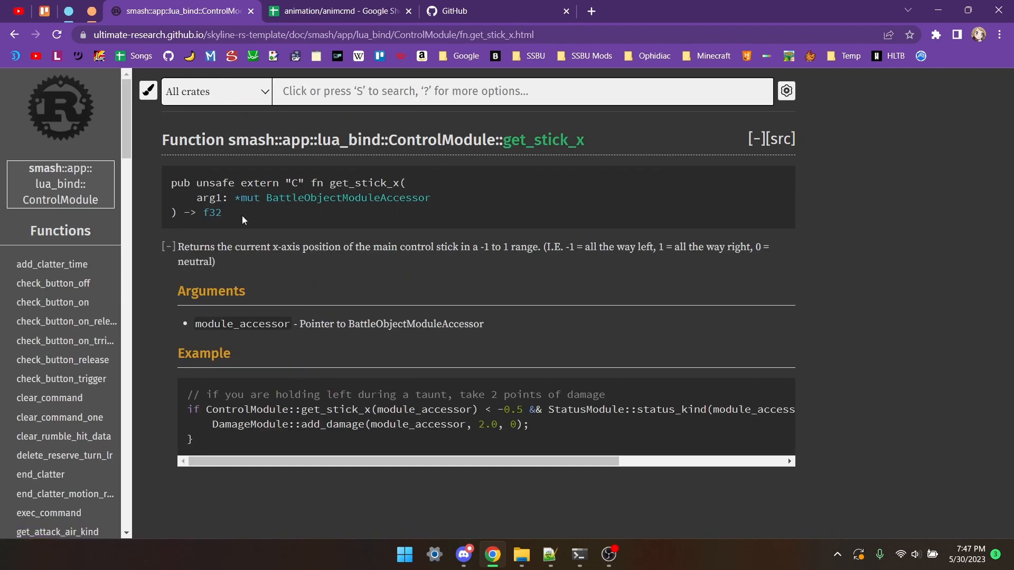
Review get_stick_x's signature and pan its example code left and right.
drag(172, 183, 222, 213)
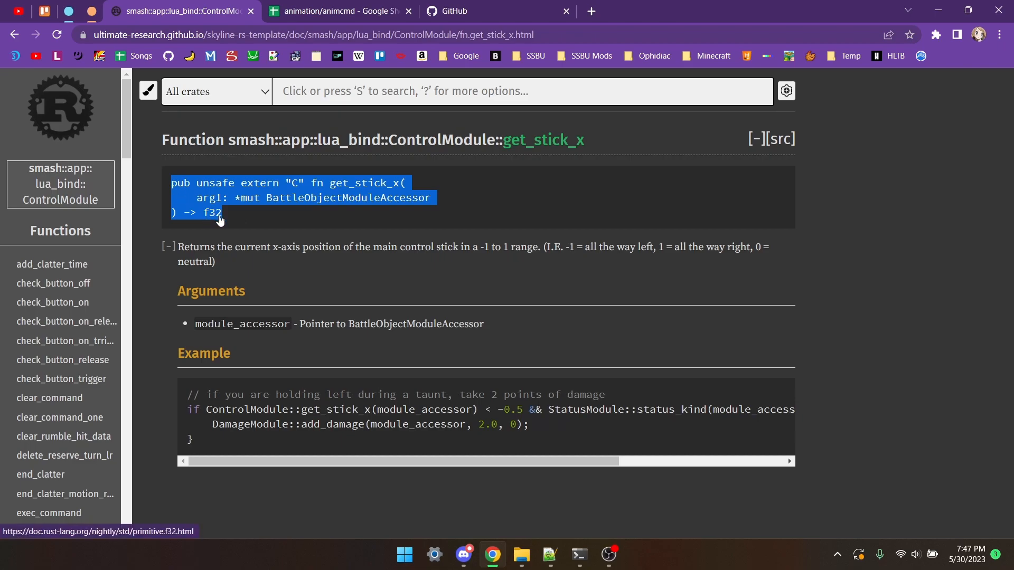
drag(408, 462, 517, 462)
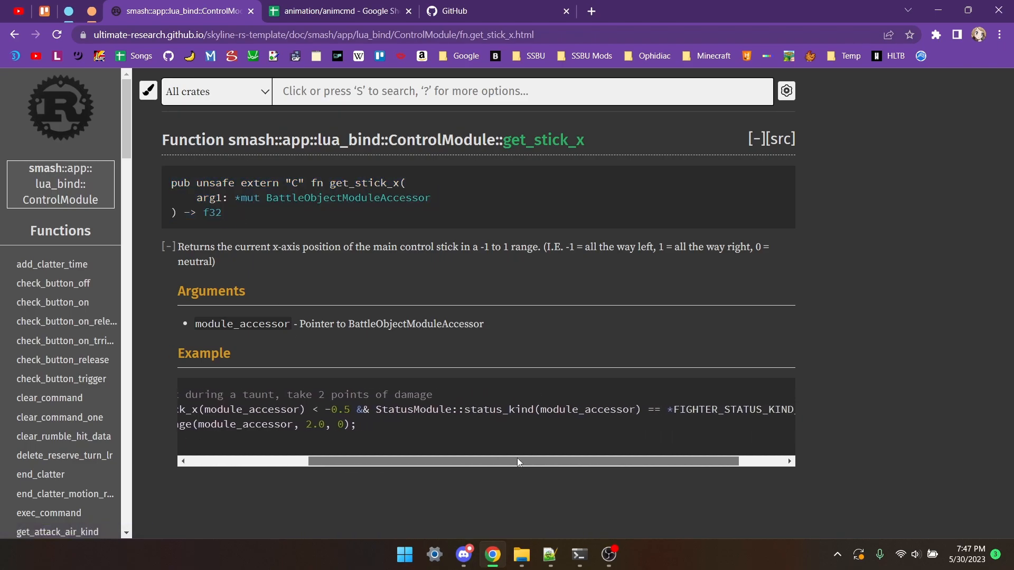
drag(524, 462, 393, 461)
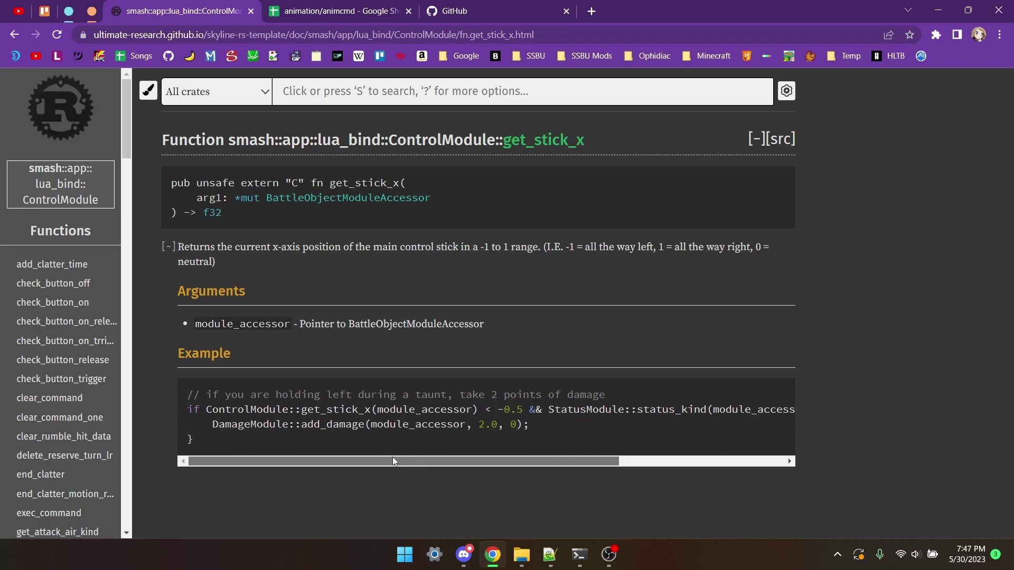
mouse_move(444, 146)
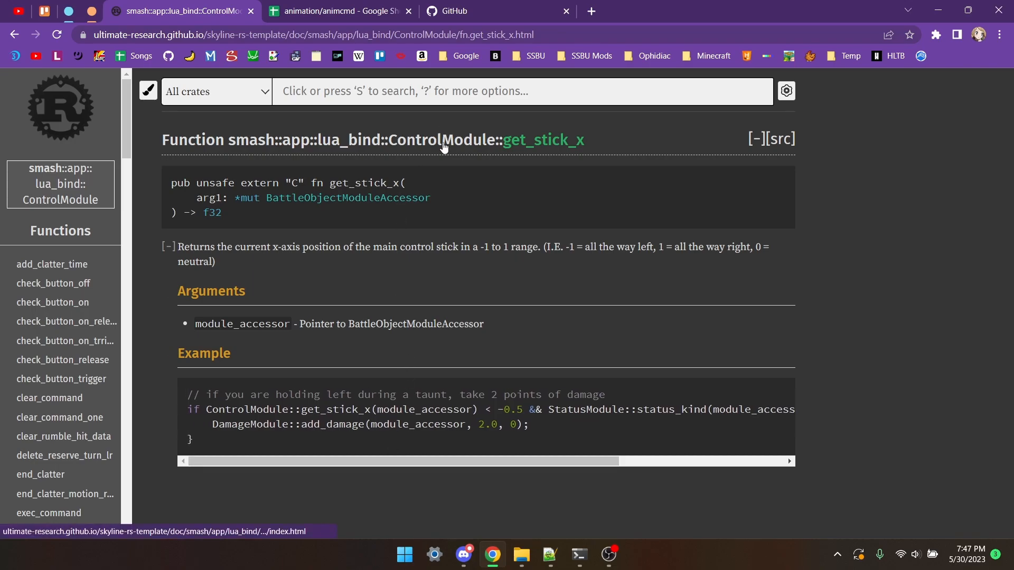
From the lua_bind module index, search for fighter_peach_status_kind_spec to list Peach's special status constants.
click(429, 140)
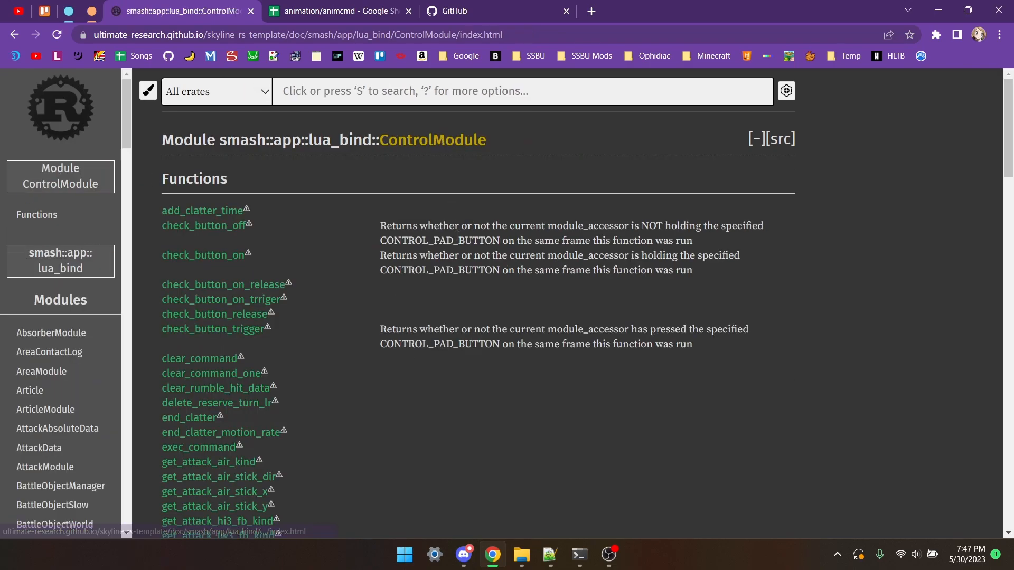
scroll(down, 3)
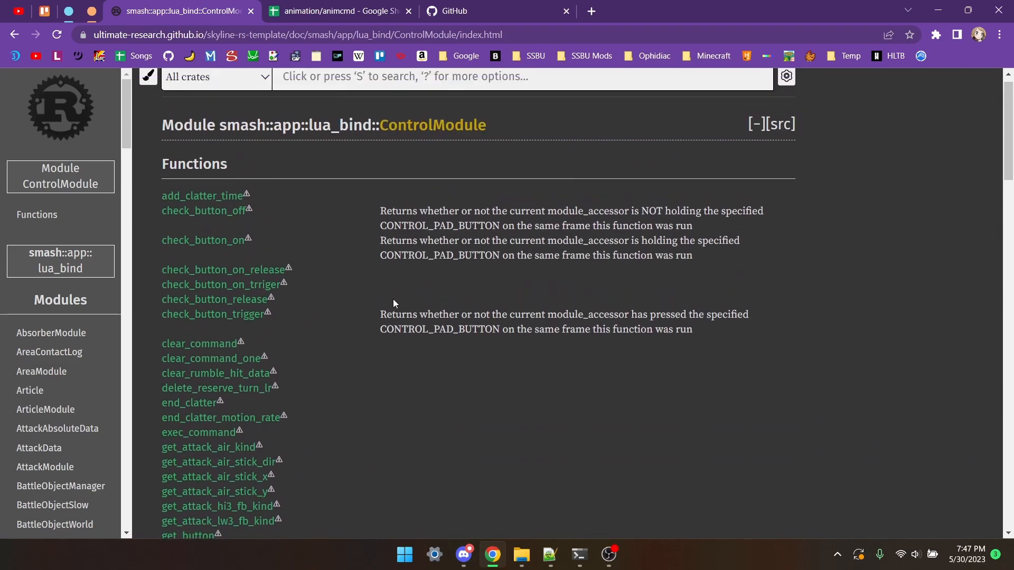
click(60, 268)
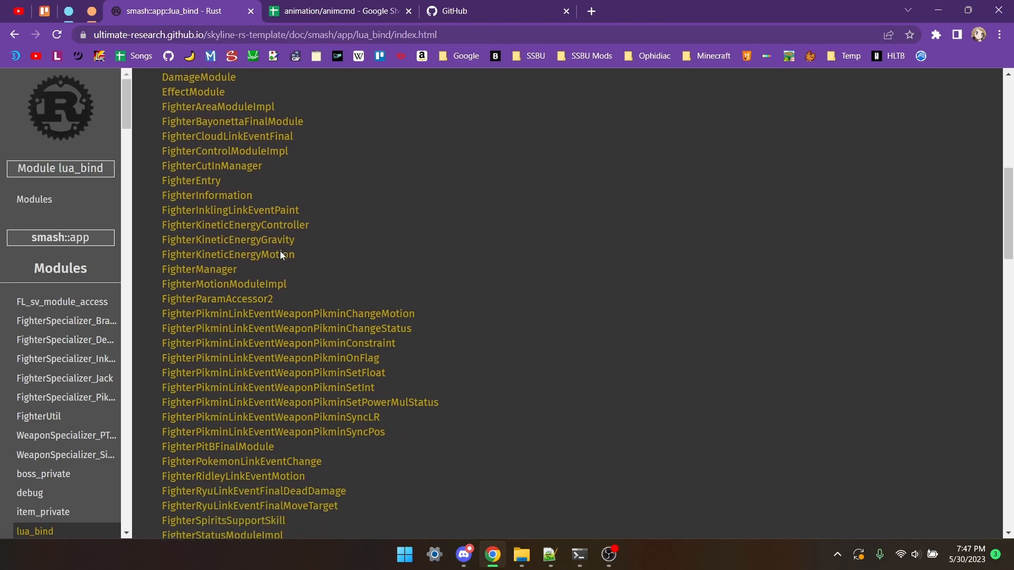
text(fighter_peach_status_kind_spec)
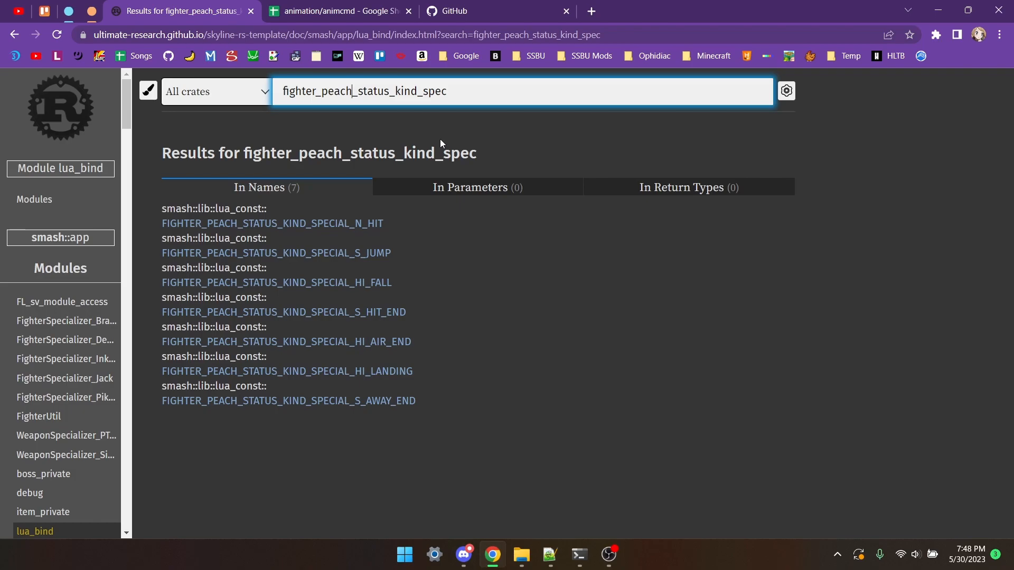
mouse_move(452, 122)
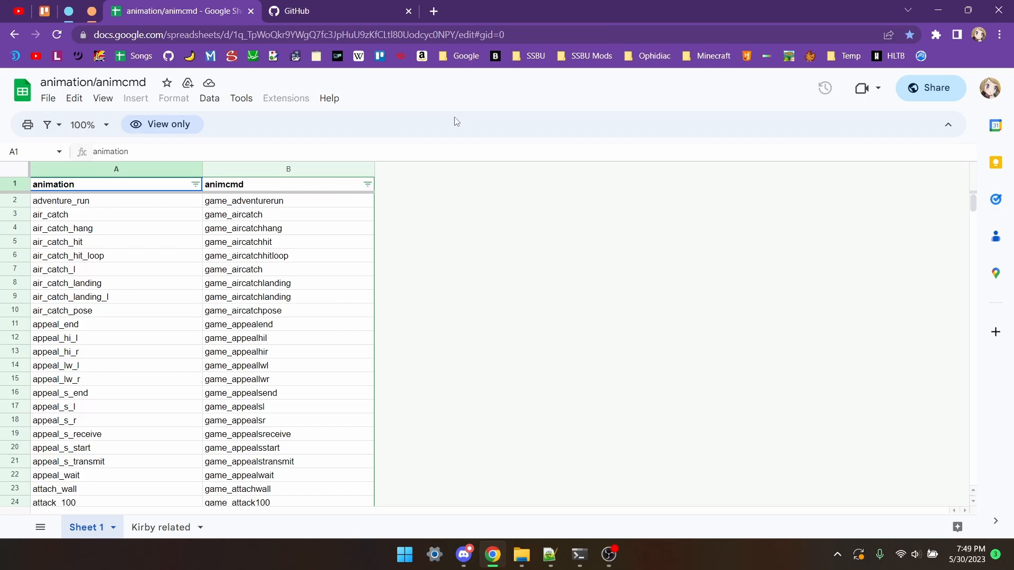
mouse_move(219, 111)
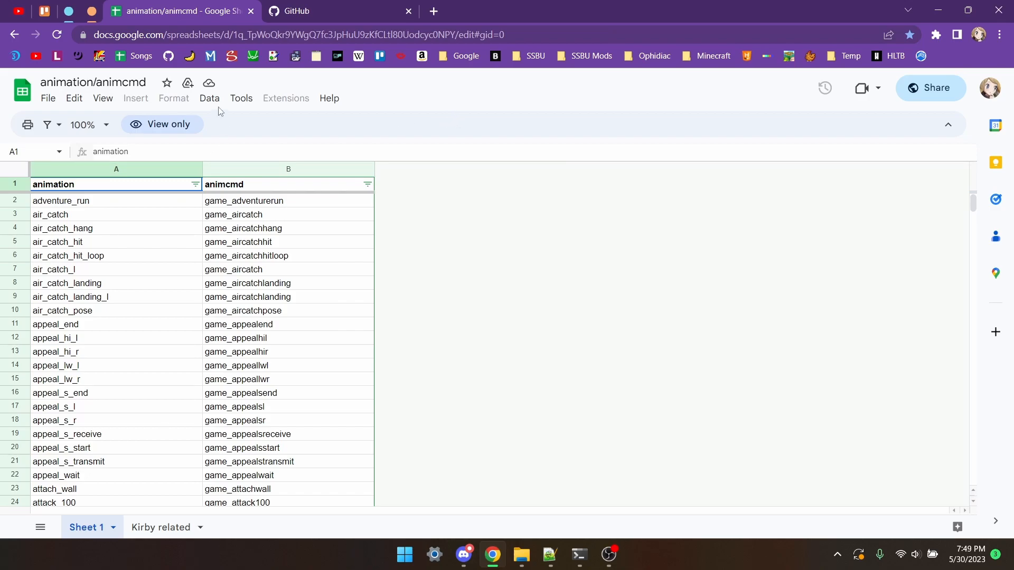
mouse_move(145, 367)
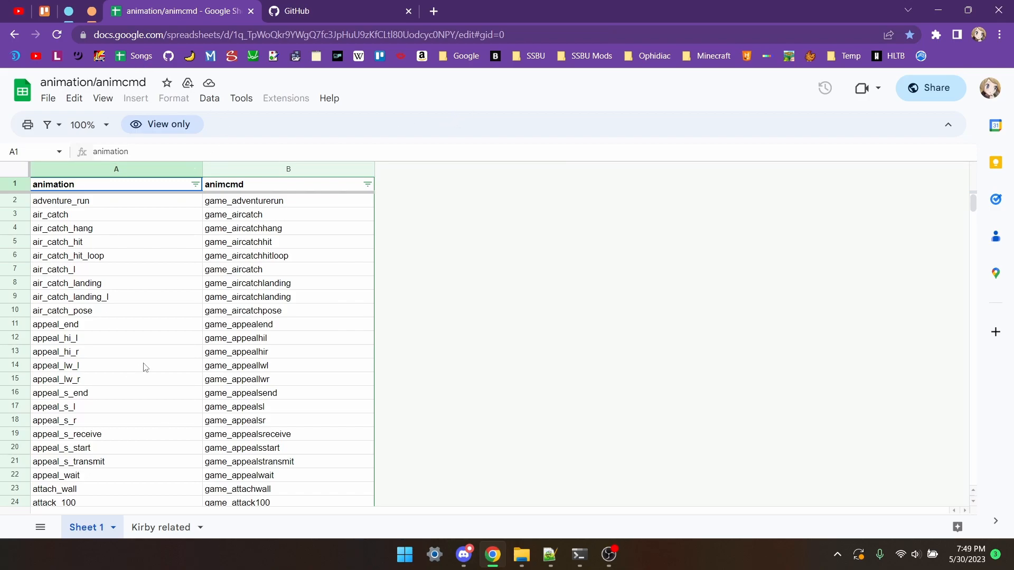
mouse_move(140, 358)
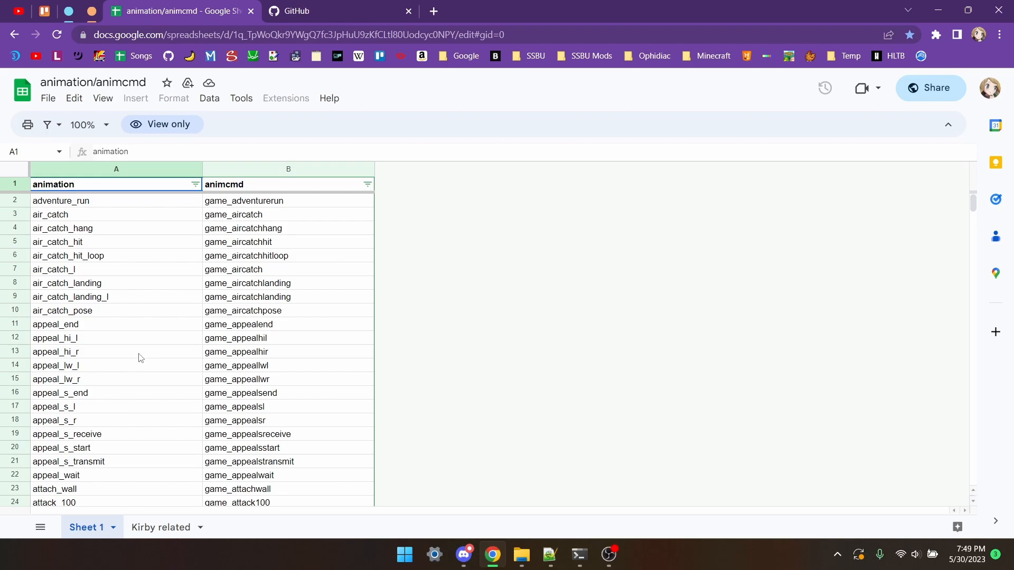
mouse_move(142, 358)
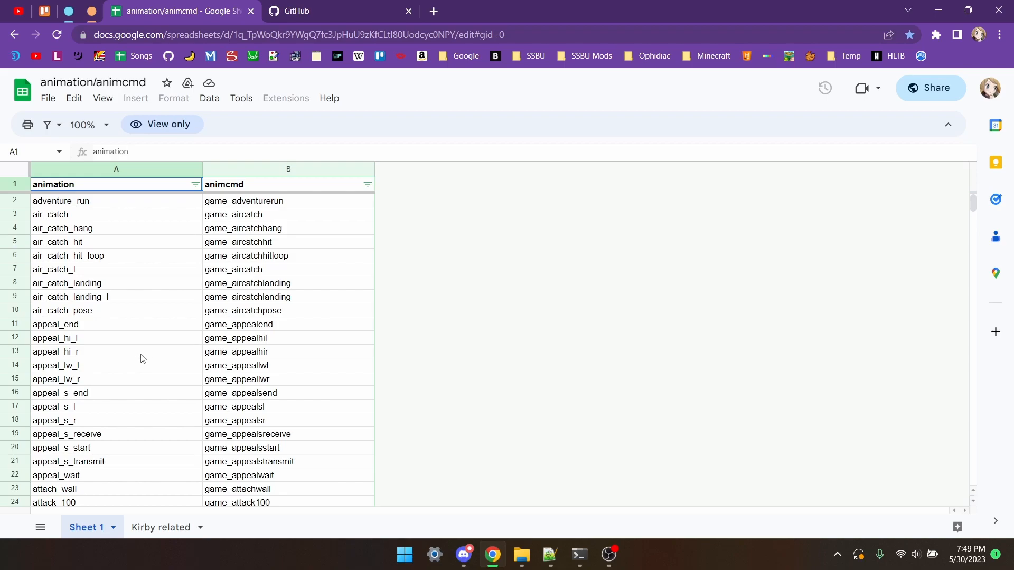
mouse_move(310, 281)
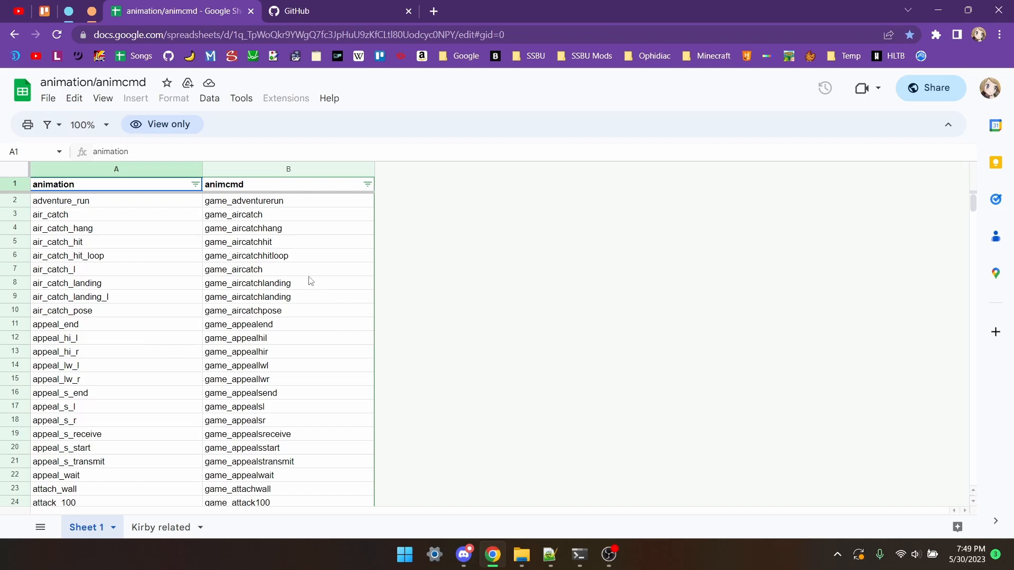
Scroll the animcmd sheet to the special_air_hi rows and select special_air_hi1_2.
scroll(down, 3)
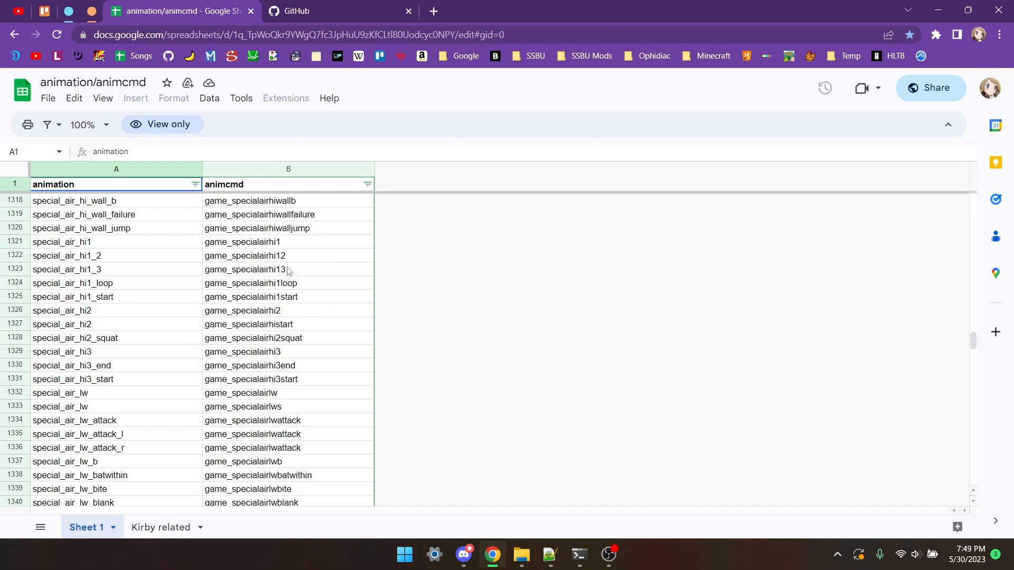
mouse_move(63, 262)
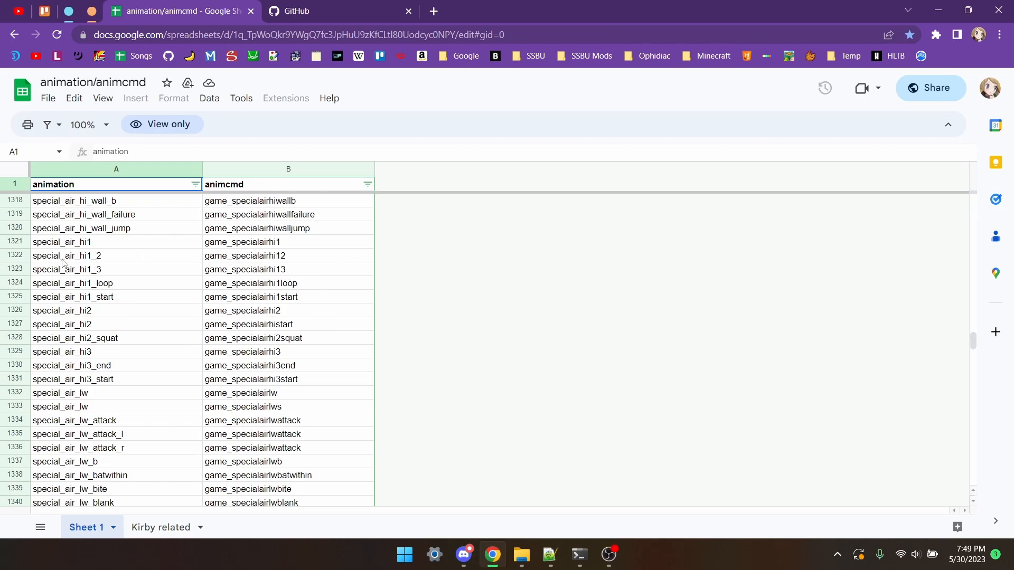
mouse_move(86, 265)
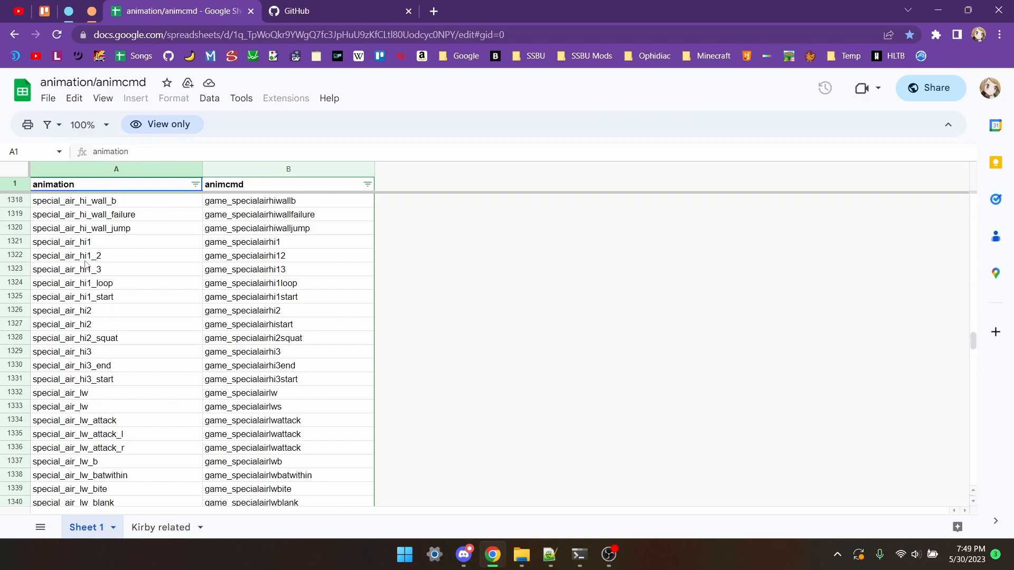
click(80, 256)
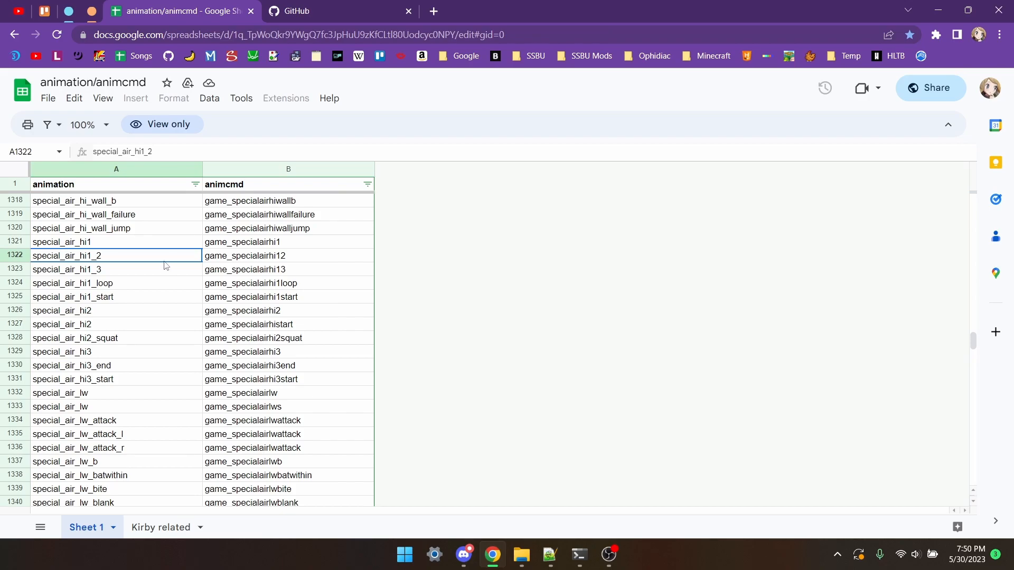
mouse_move(101, 372)
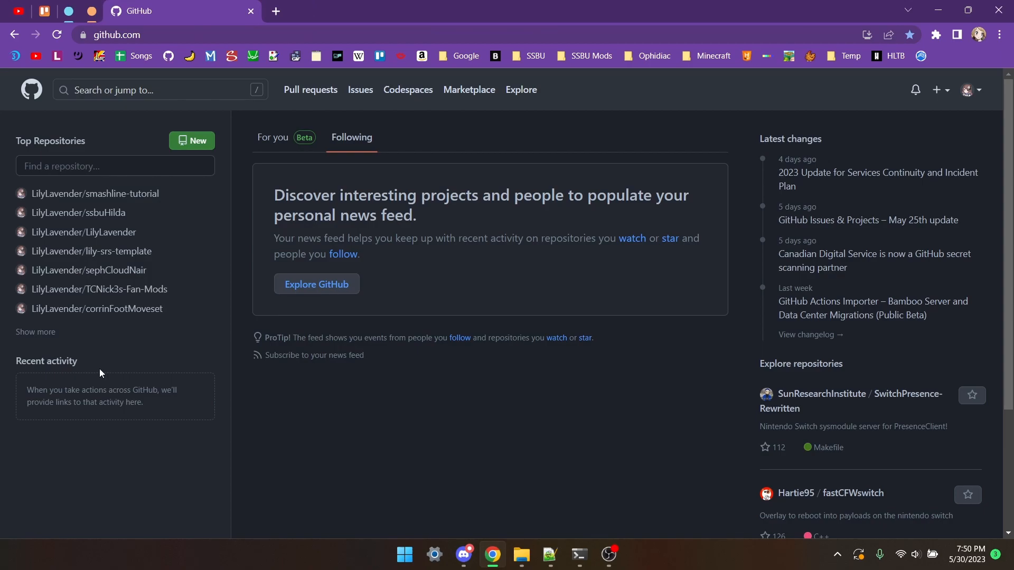
mouse_move(224, 224)
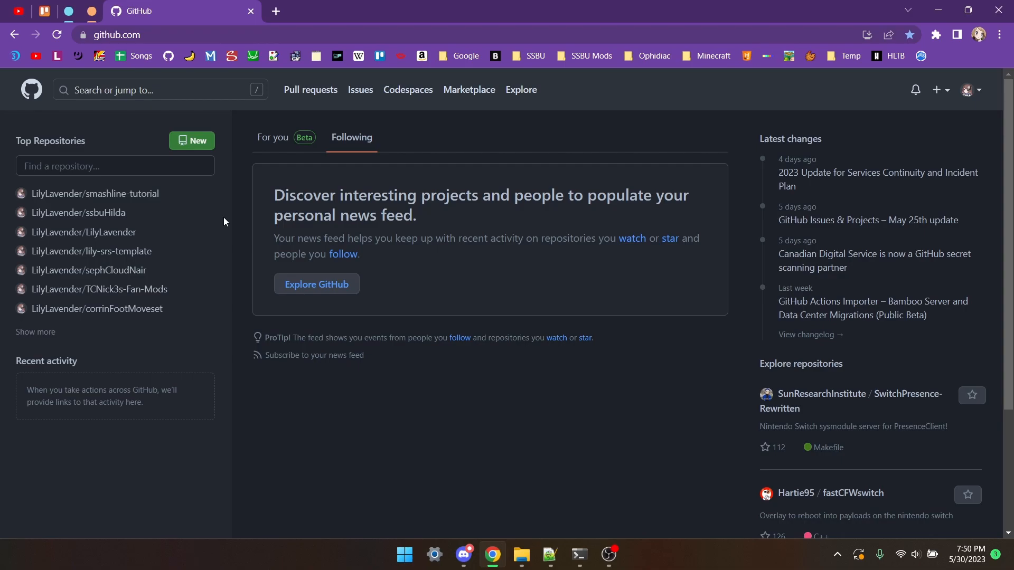
mouse_move(216, 215)
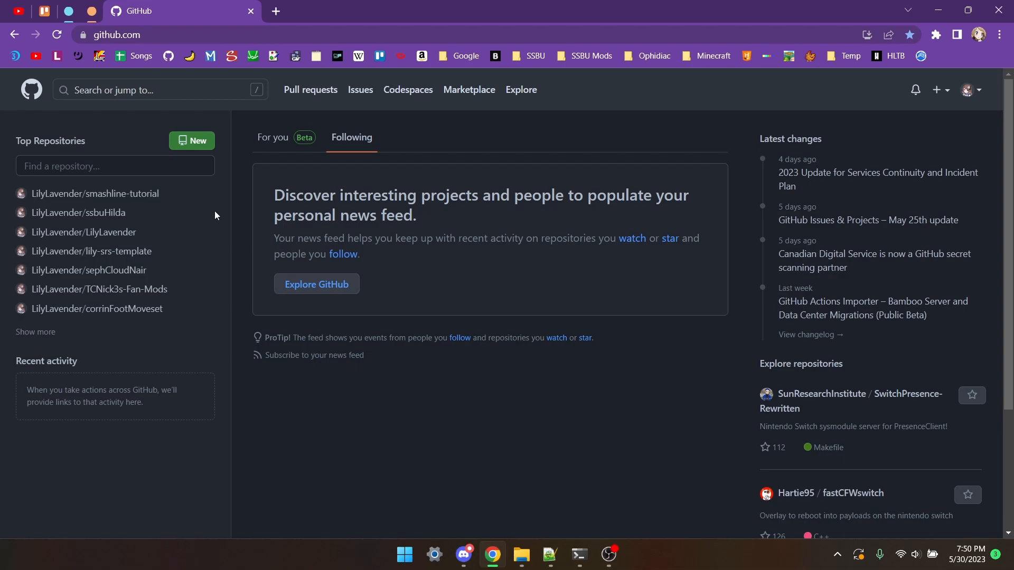
Search all of GitHub for articlemodule::generate_article.
click(158, 89)
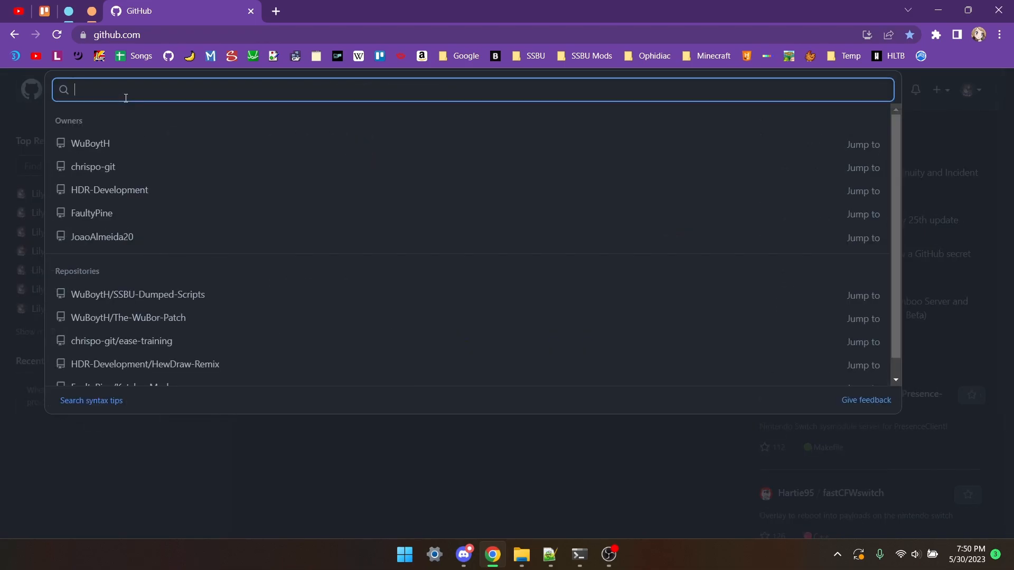
text(articlemodule::generat)
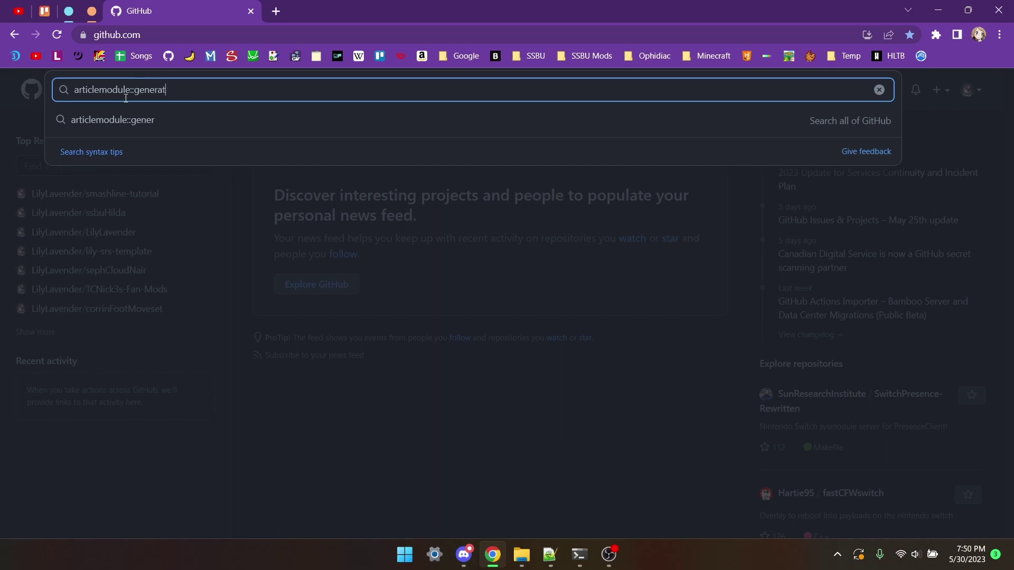
text(e_arti)
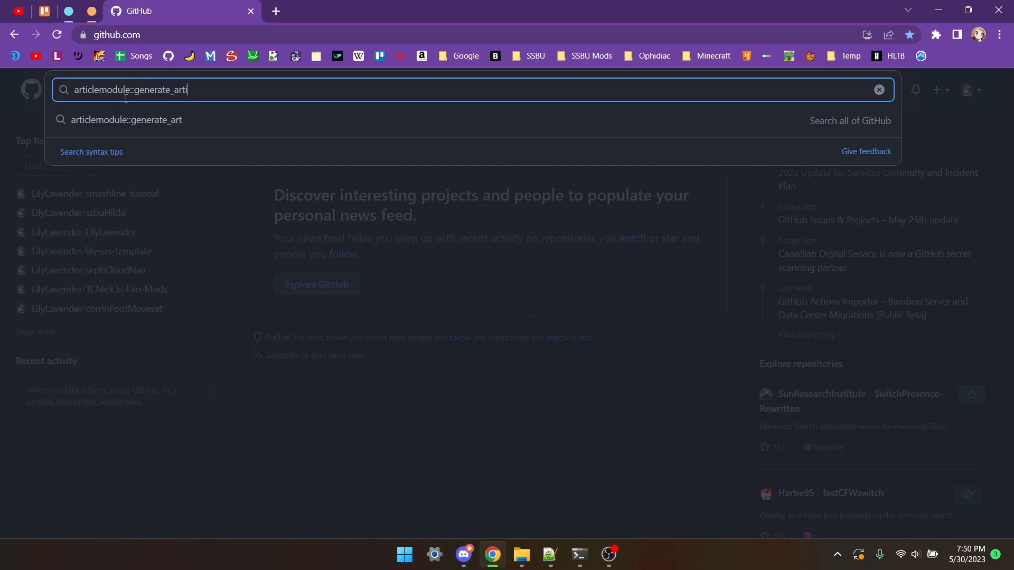
key(Enter)
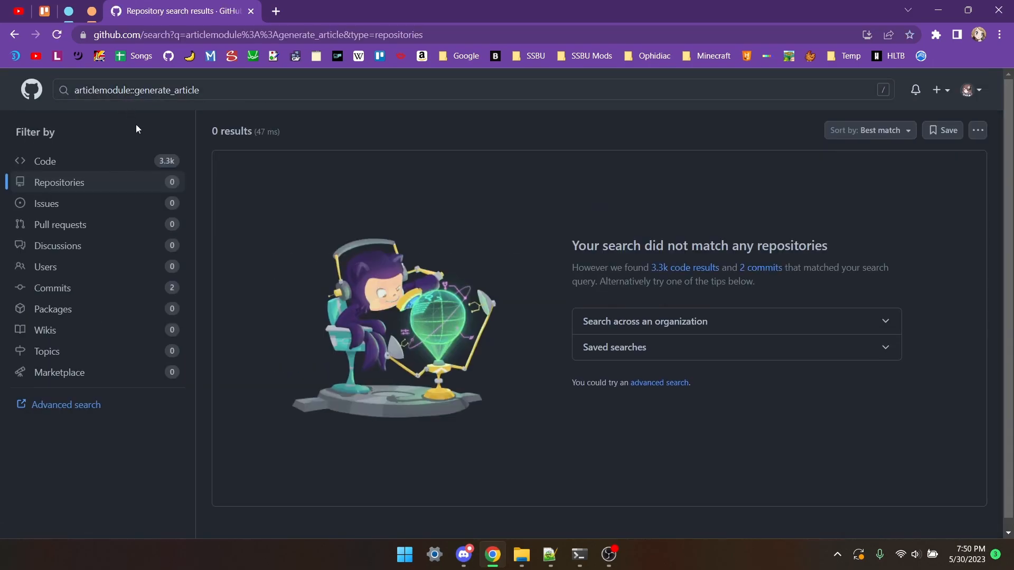
Switch to the 3.3k Code results and scroll through generate_article calls in Smash modding repos.
click(45, 161)
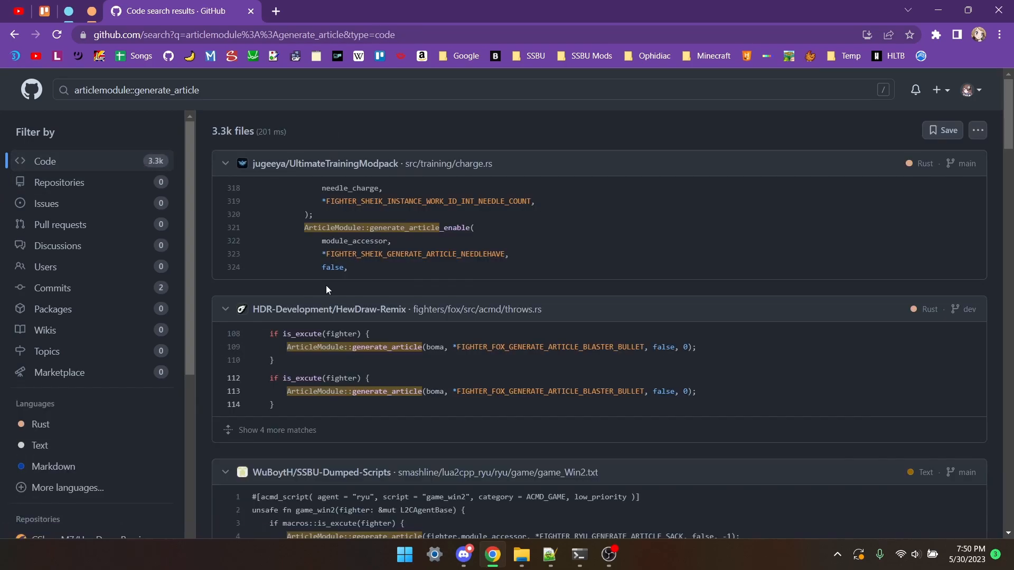
scroll(down, 3)
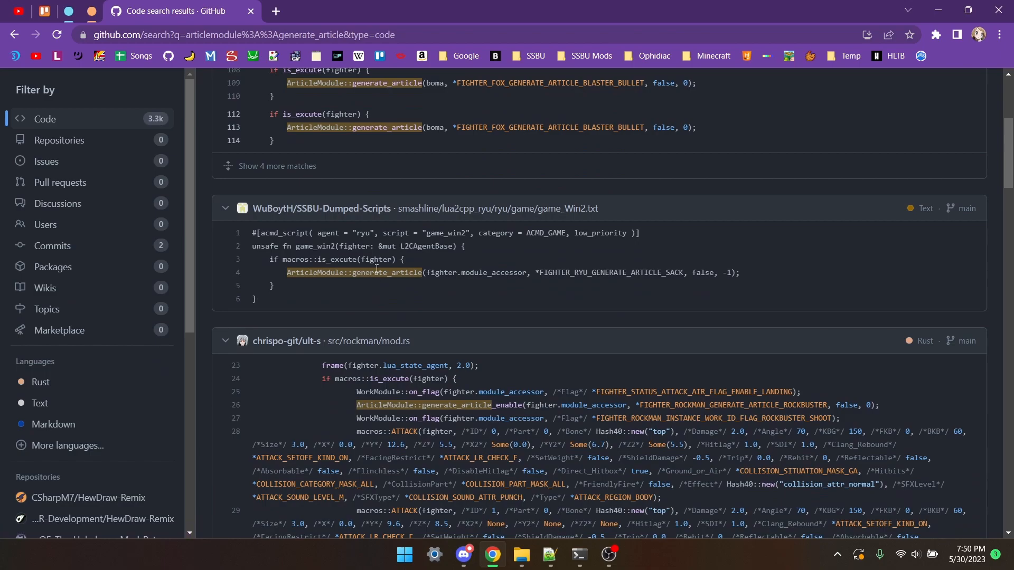
scroll(down, 3)
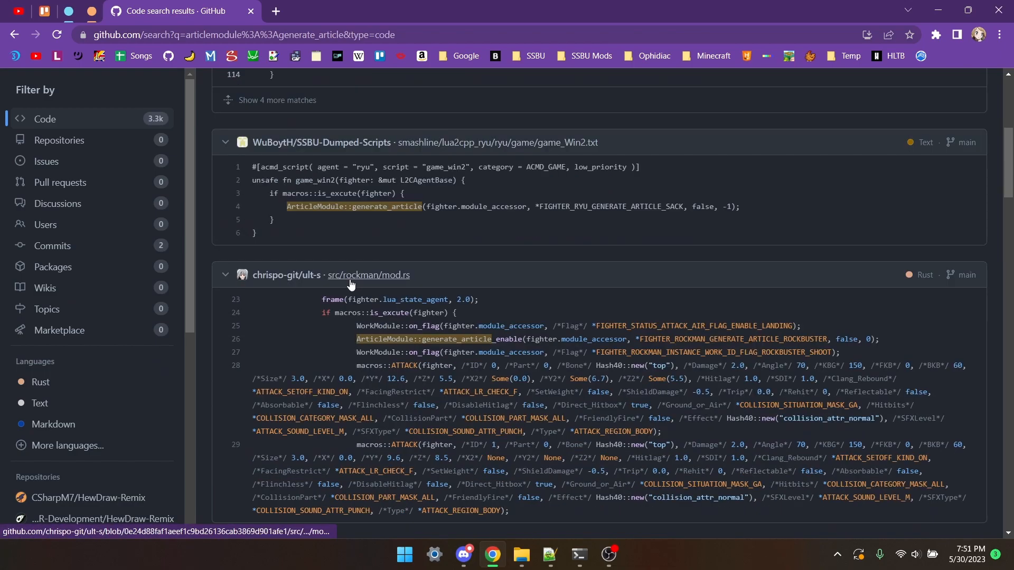
mouse_move(315, 296)
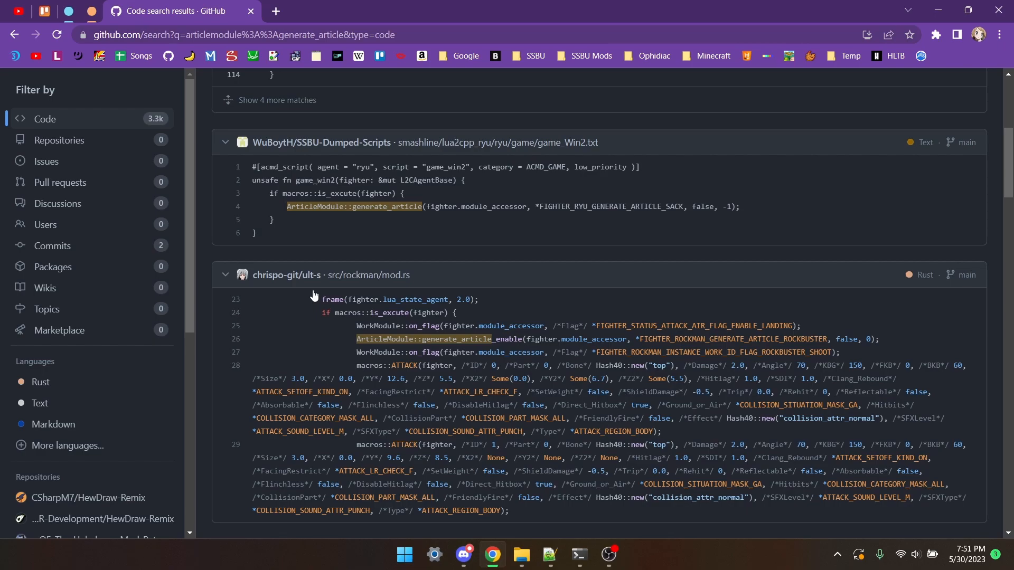
scroll(down, 3)
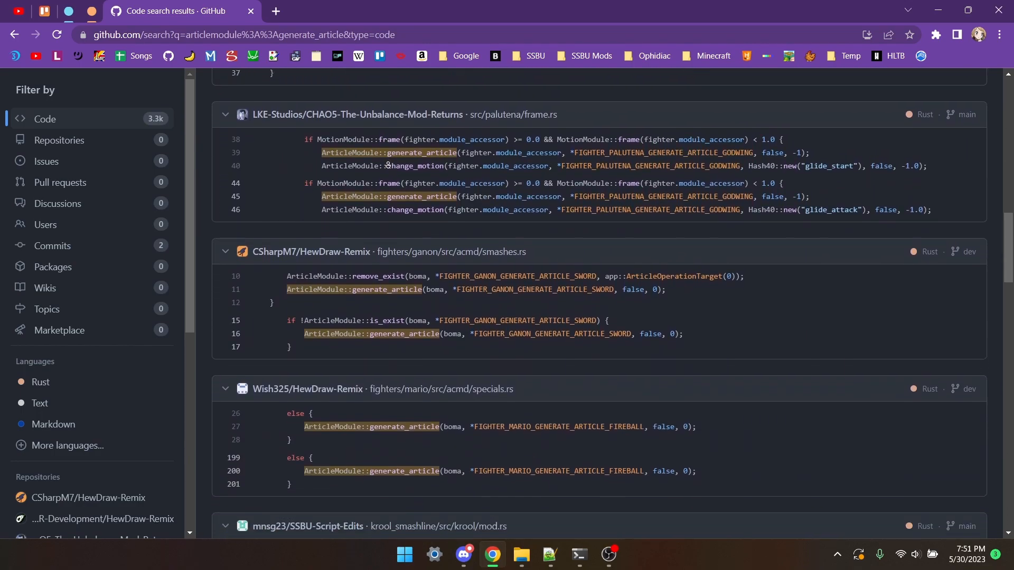
scroll(down, 3)
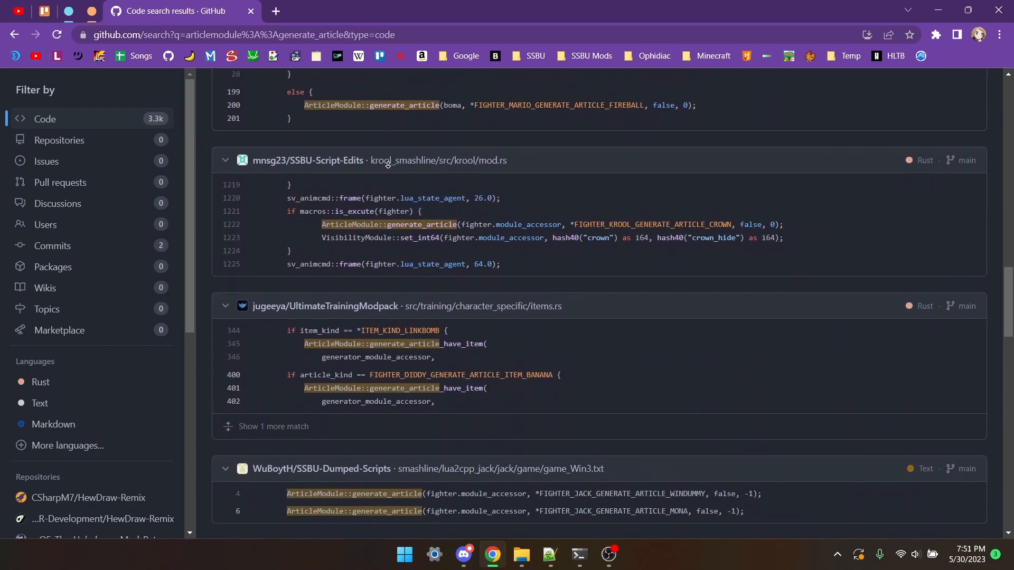
scroll(down, 3)
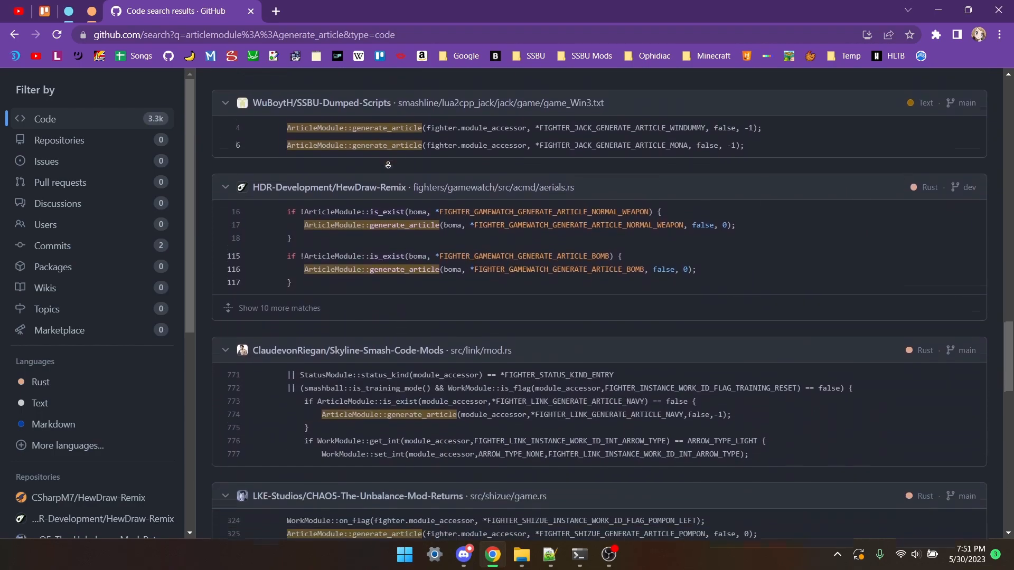